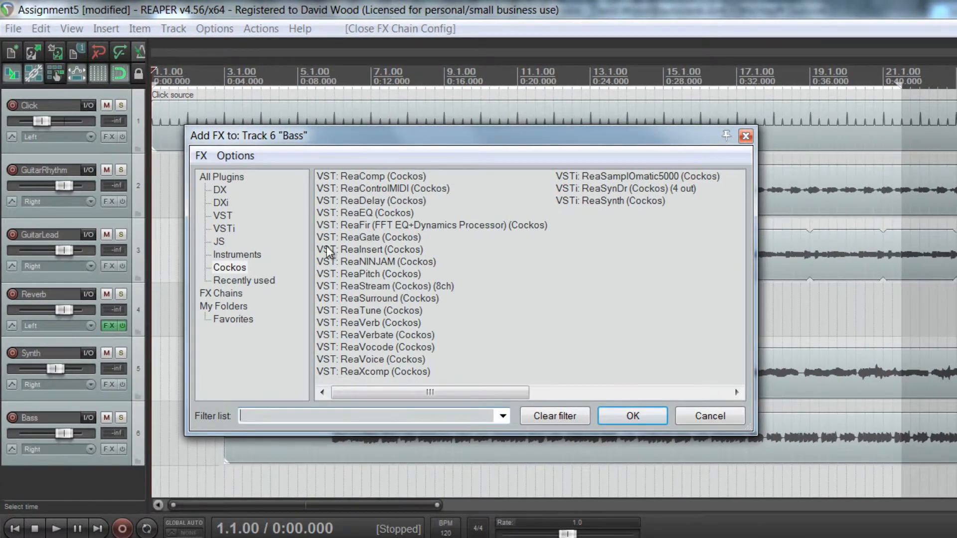
- Add VST: ReaEQ (Cockos) to the Bass track from the Add FX dialog
left_click(364, 212)
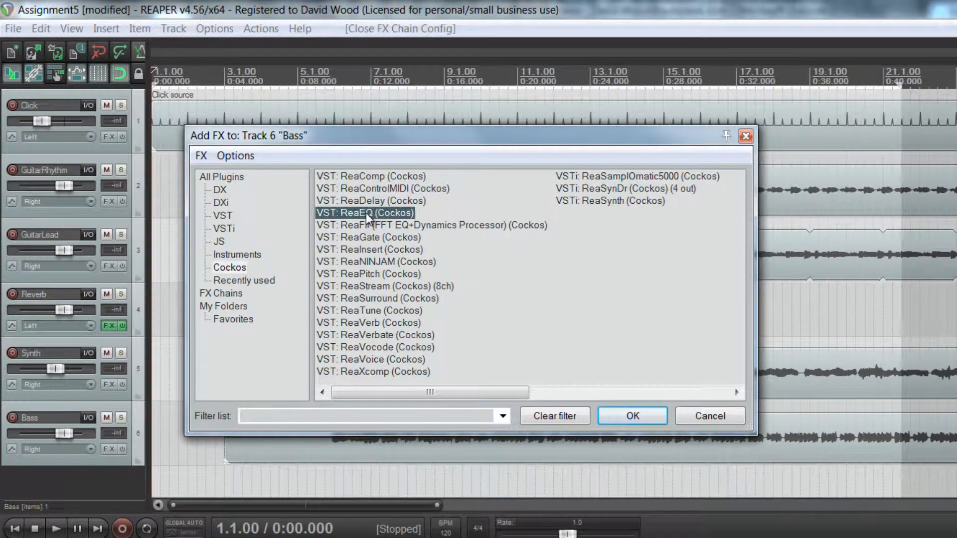
left_click(630, 415)
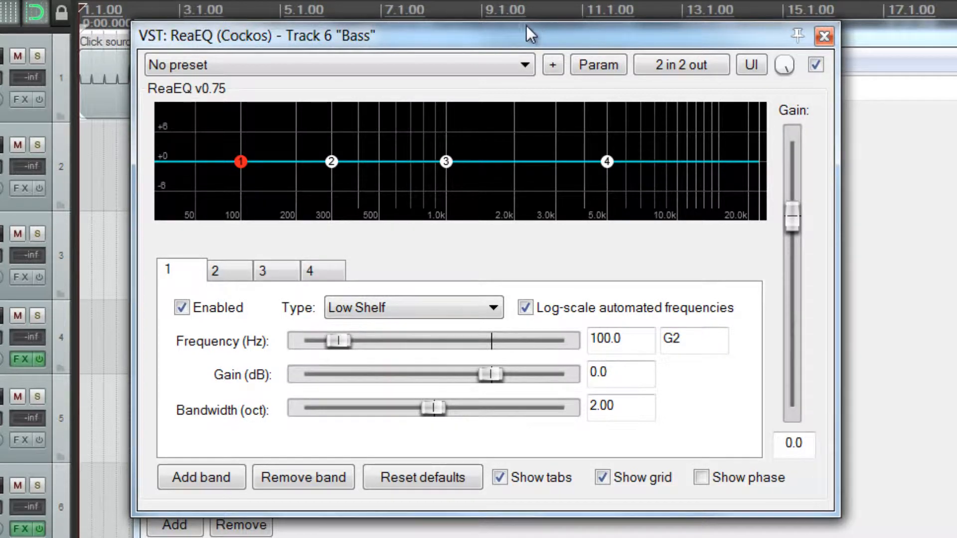
mouse_move(240, 165)
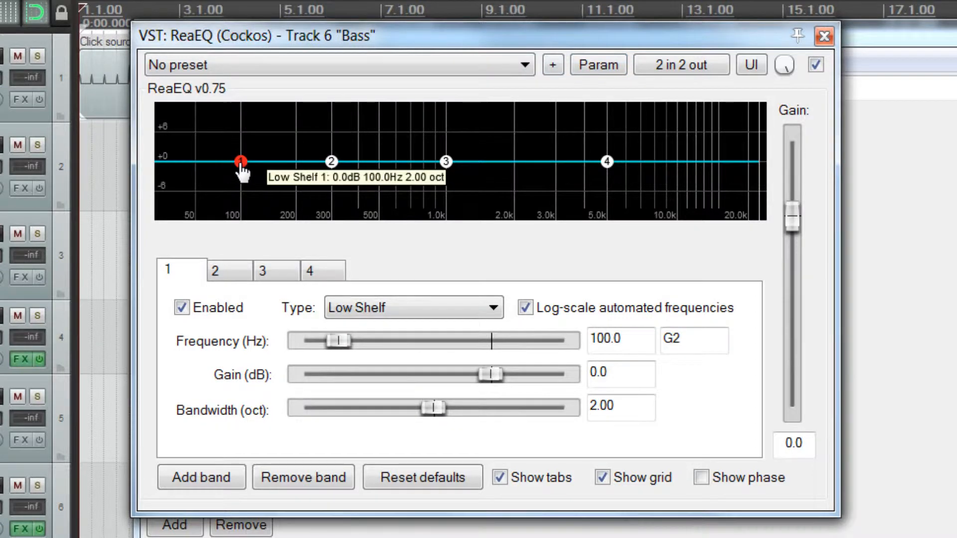
mouse_move(330, 164)
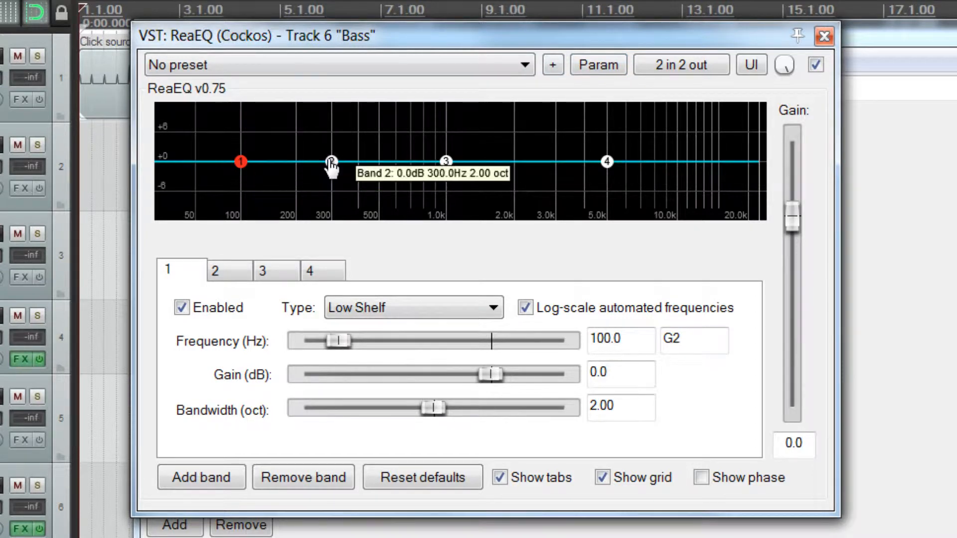
left_click(446, 161)
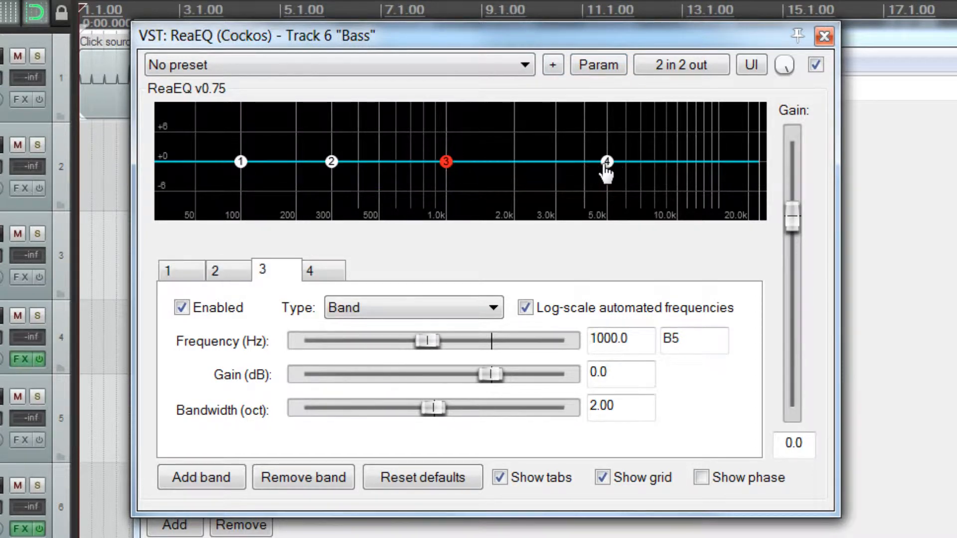
left_click(322, 270)
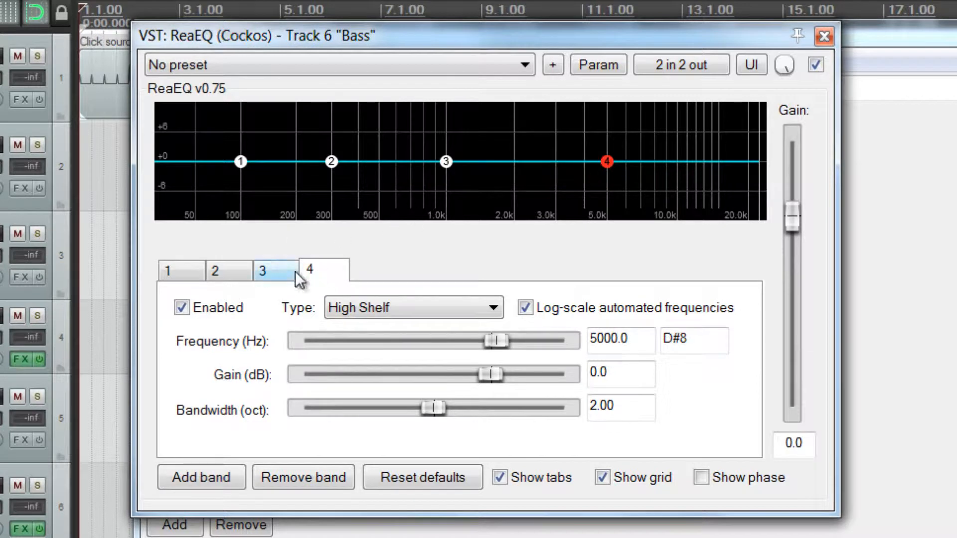
left_click(168, 271)
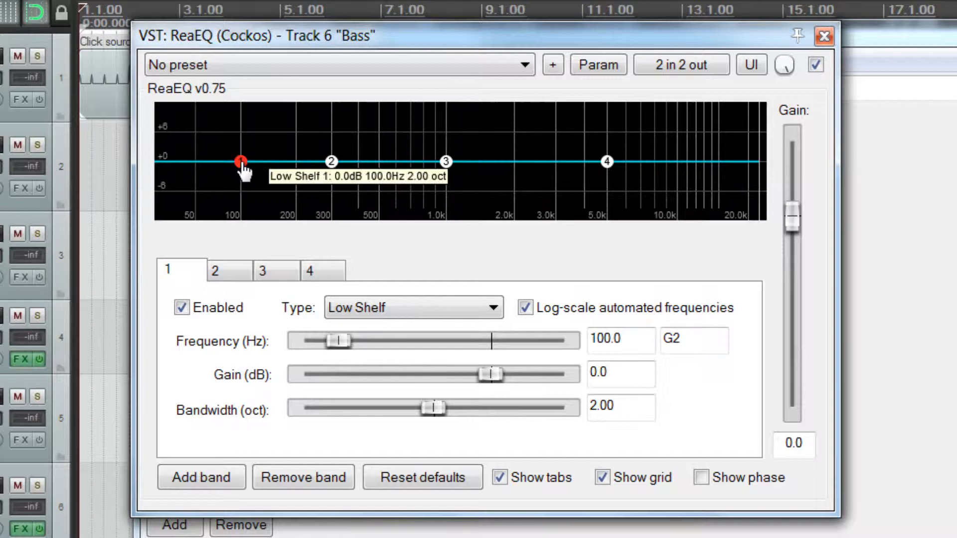
mouse_move(632, 196)
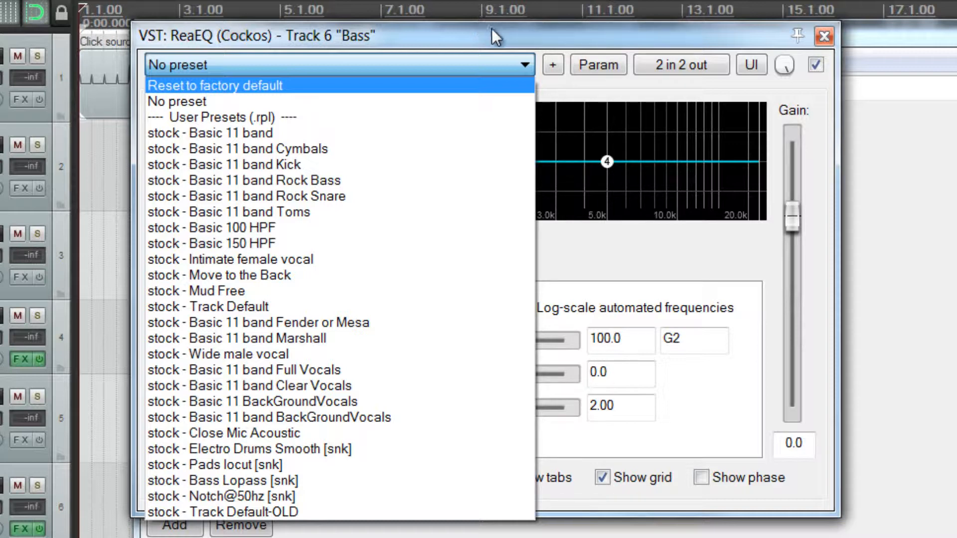
left_click(177, 102)
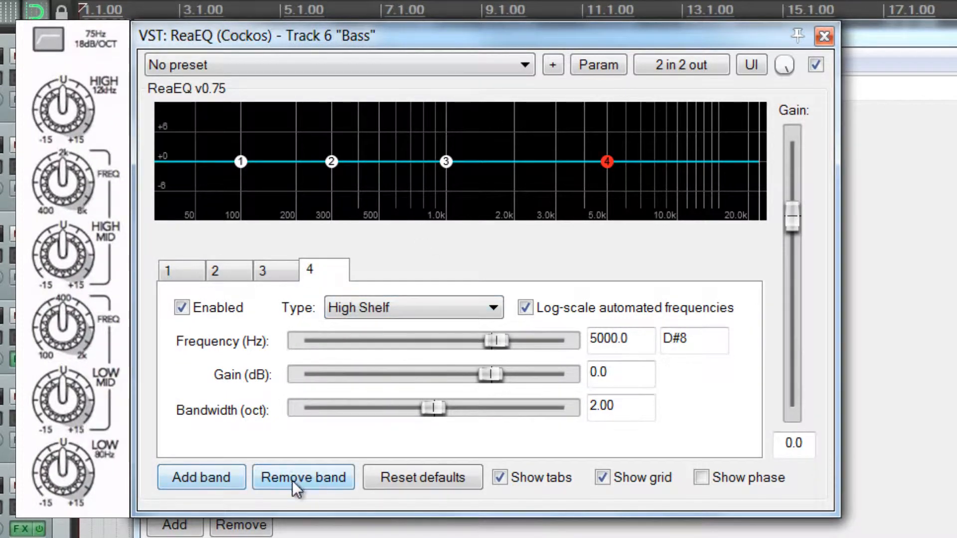
- Remove bands until only band 1, the 100 Hz Low Shelf, remains
left_click(303, 477)
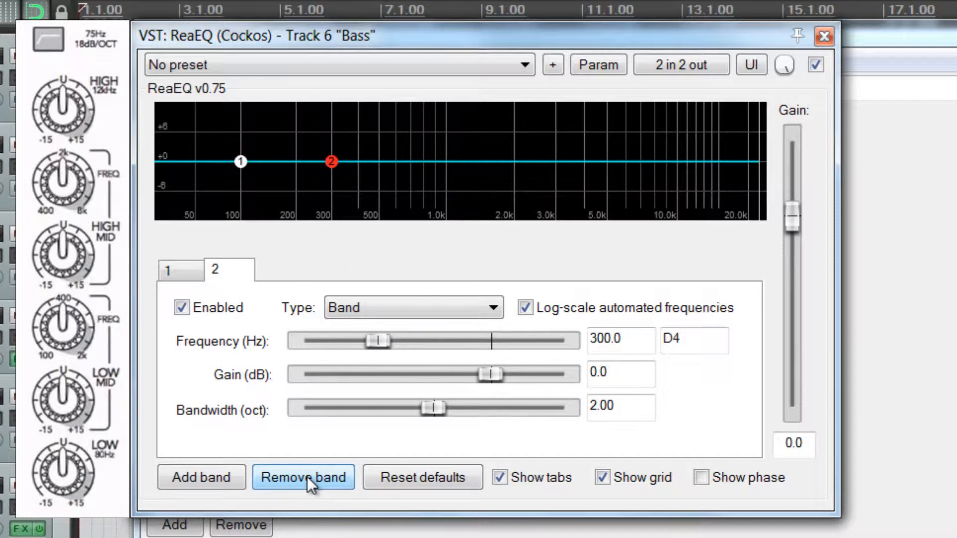
left_click(303, 477)
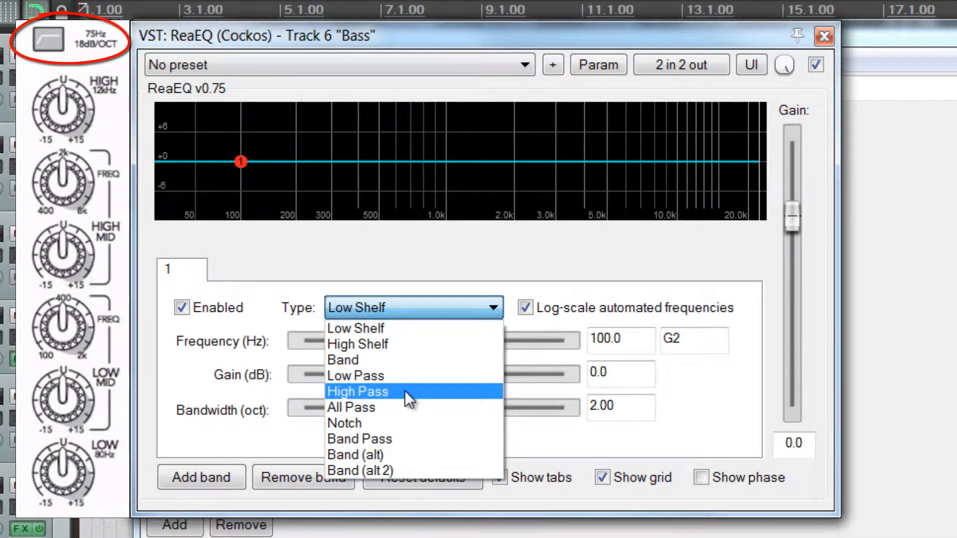
- Make band 1 a High Pass filter at 75 Hz
left_click(357, 391)
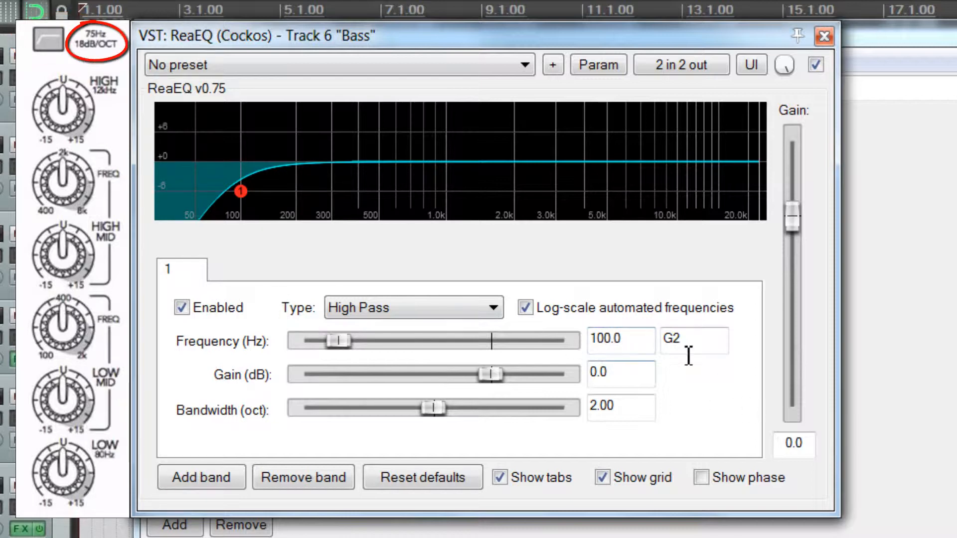
type("7")
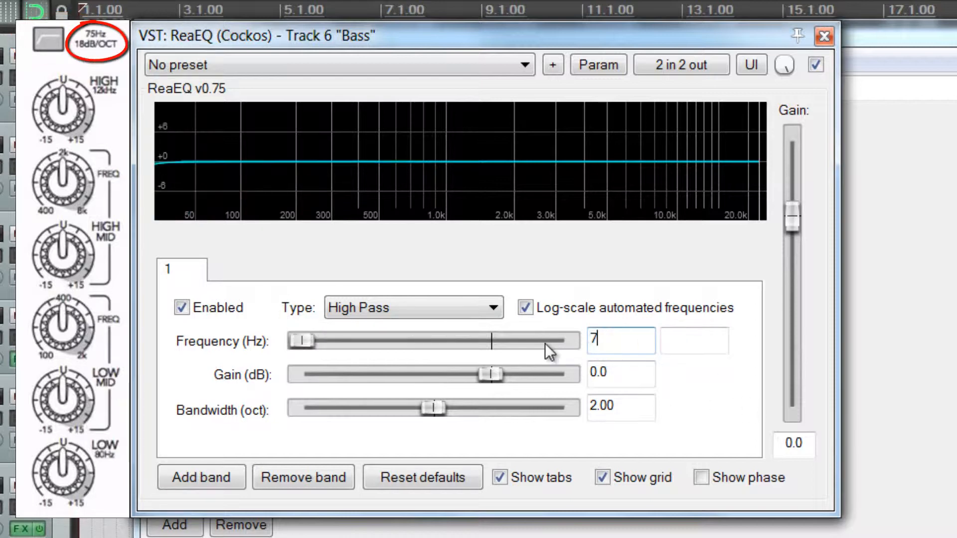
type("5")
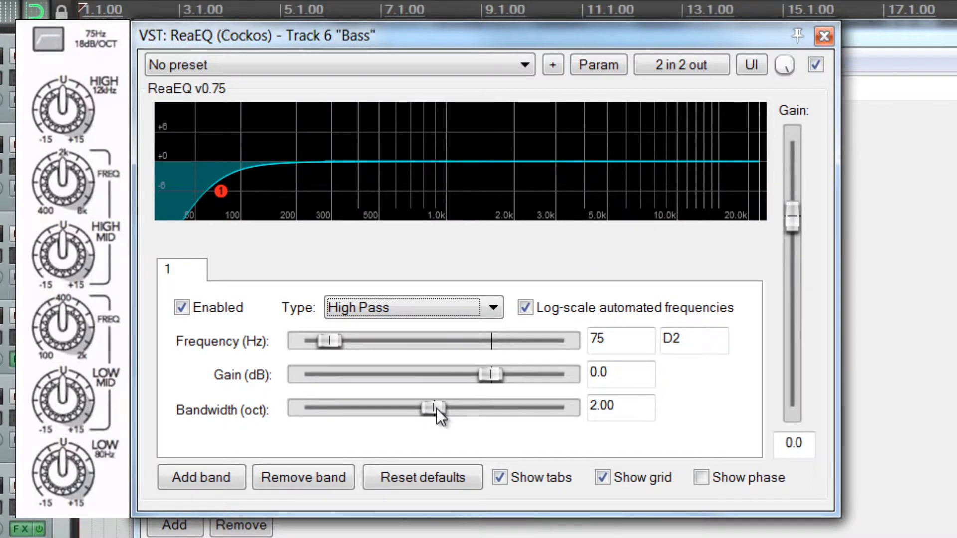
- Audition narrower and wider bandwidths, then settle band 1 at 2.00 octaves
left_click_drag(435, 406, 392, 406)
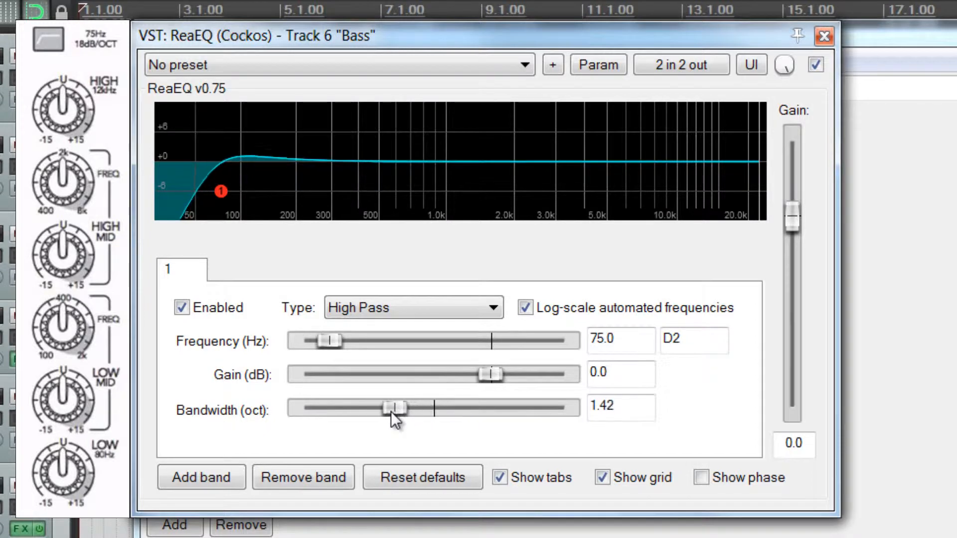
left_click_drag(391, 407, 457, 407)
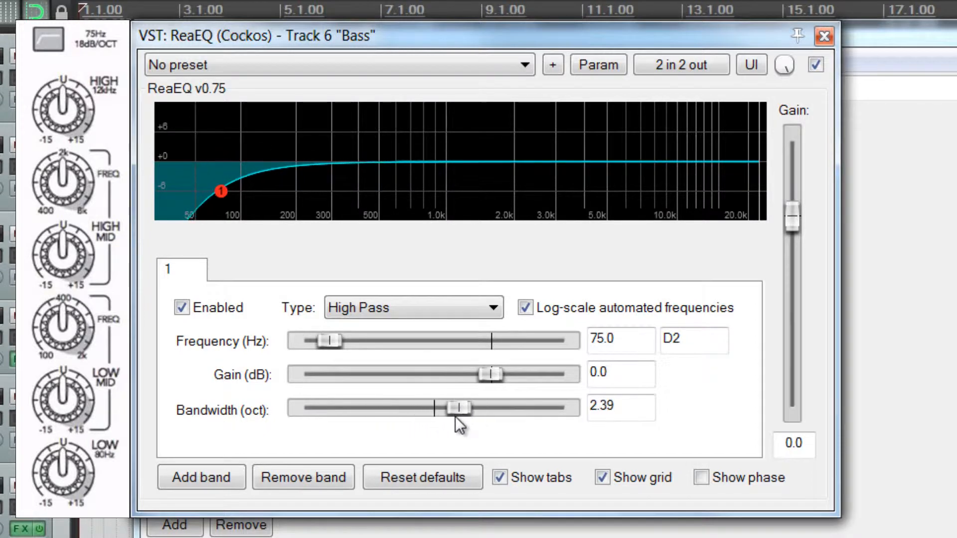
left_click_drag(459, 407, 378, 407)
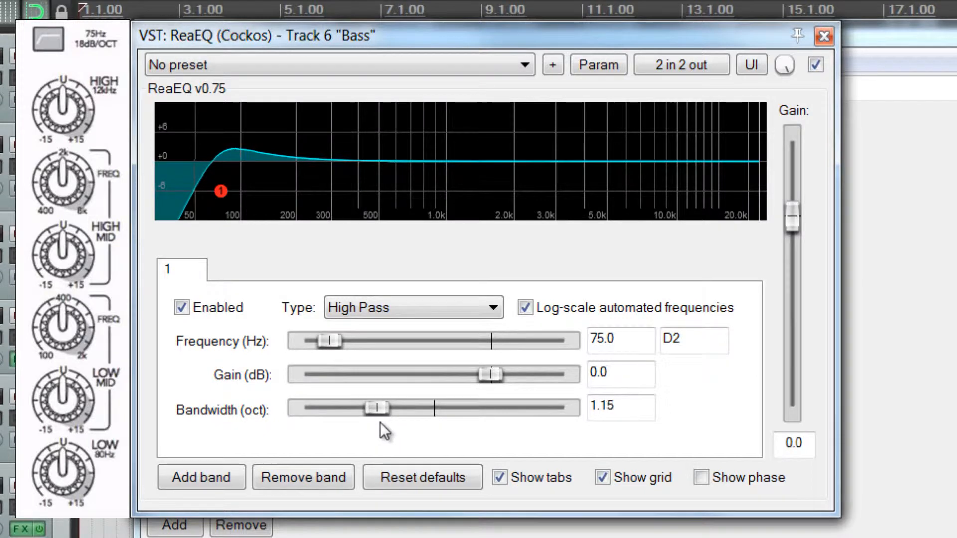
left_click_drag(378, 408, 371, 408)
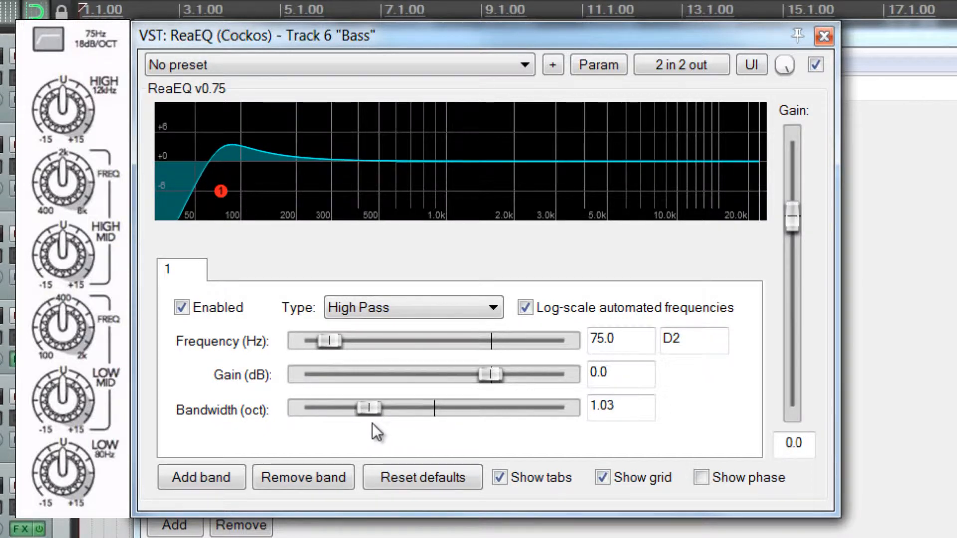
left_click_drag(370, 408, 434, 408)
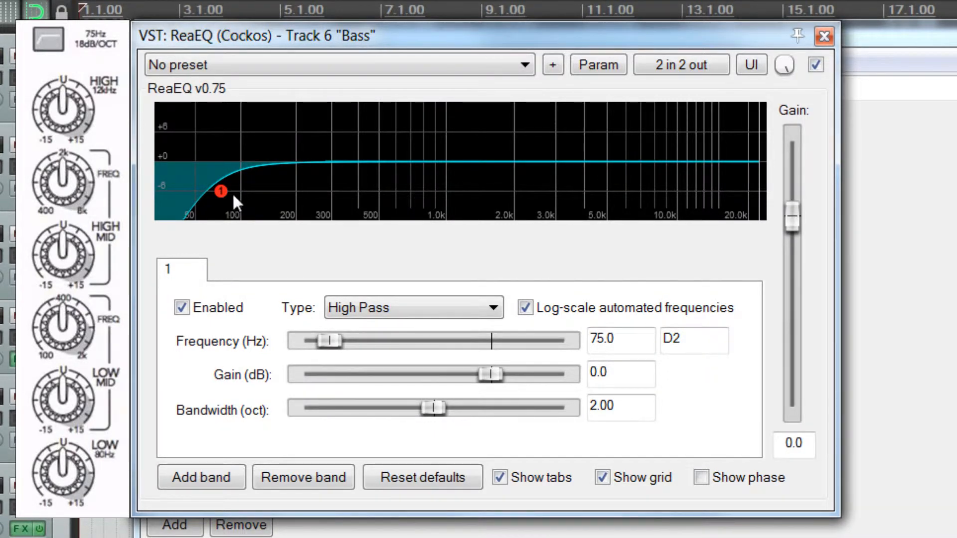
mouse_move(322, 173)
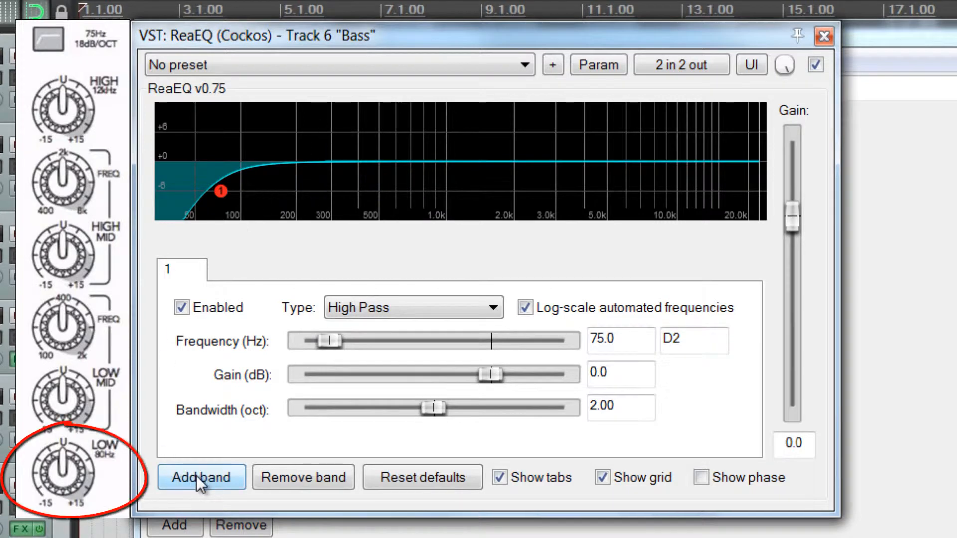
- Add band 2 as a Low Shelf and boost it on the curve to hear its effect
left_click(412, 307)
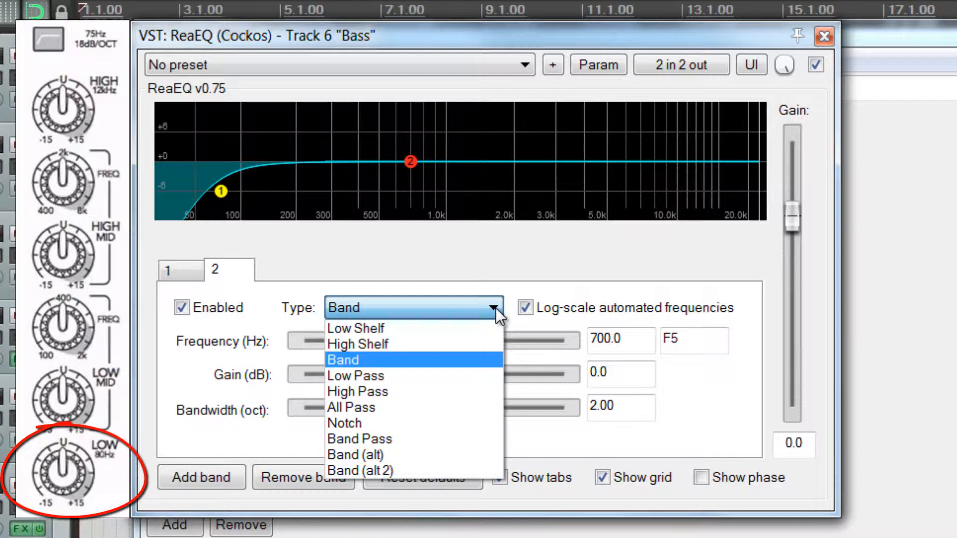
left_click(355, 328)
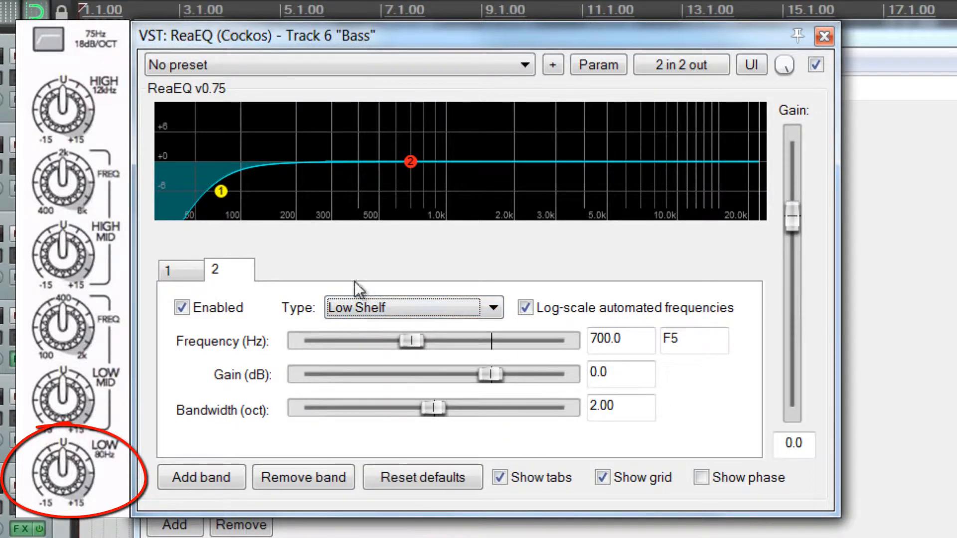
mouse_move(543, 320)
type("80")
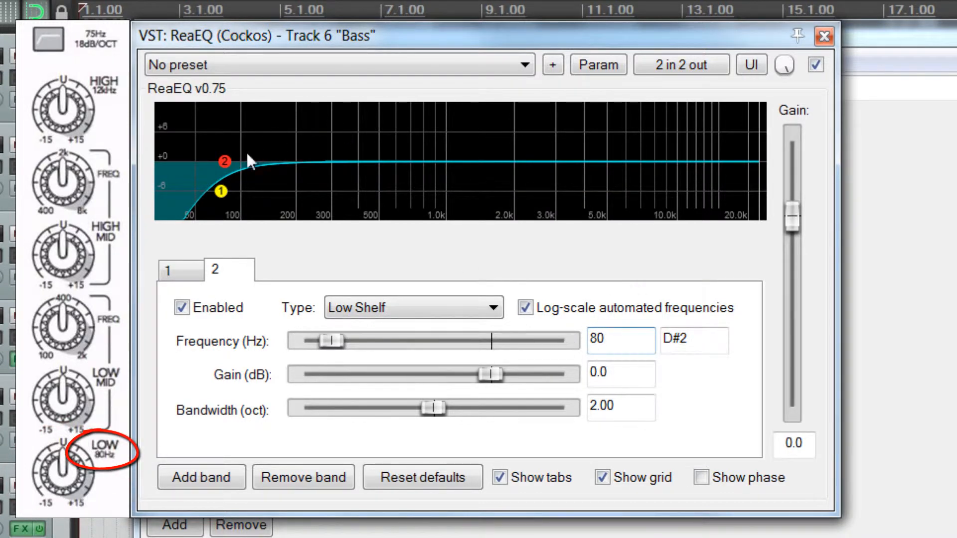
mouse_move(225, 162)
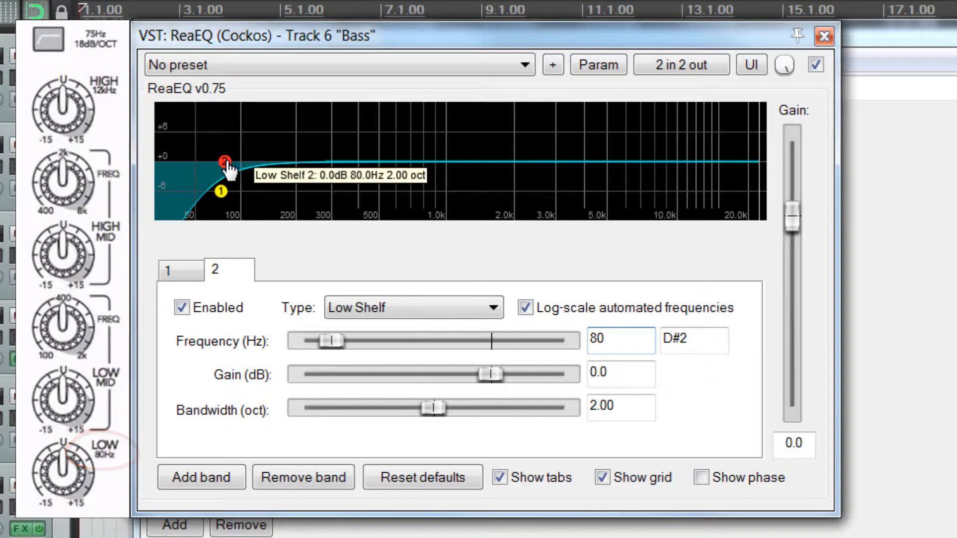
left_click_drag(227, 163, 223, 160)
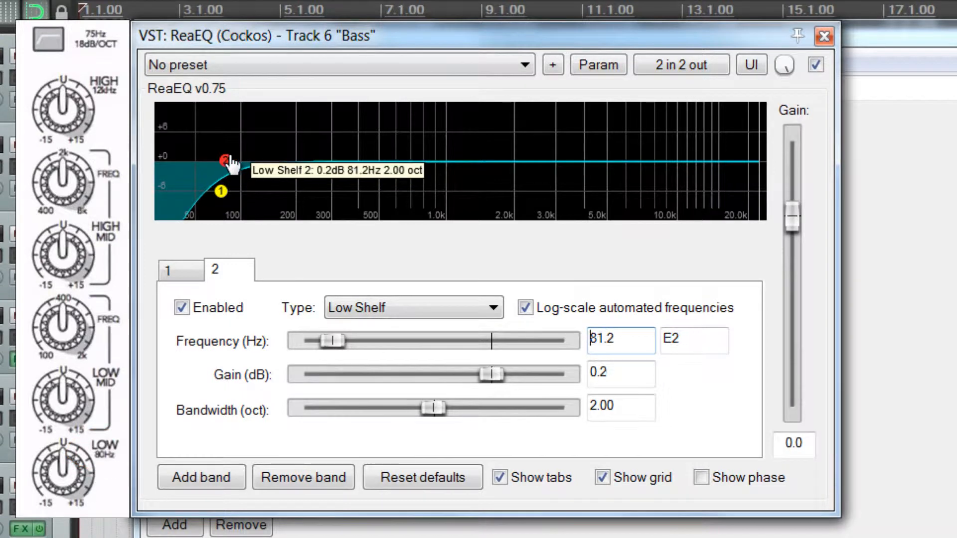
left_click_drag(222, 161, 253, 118)
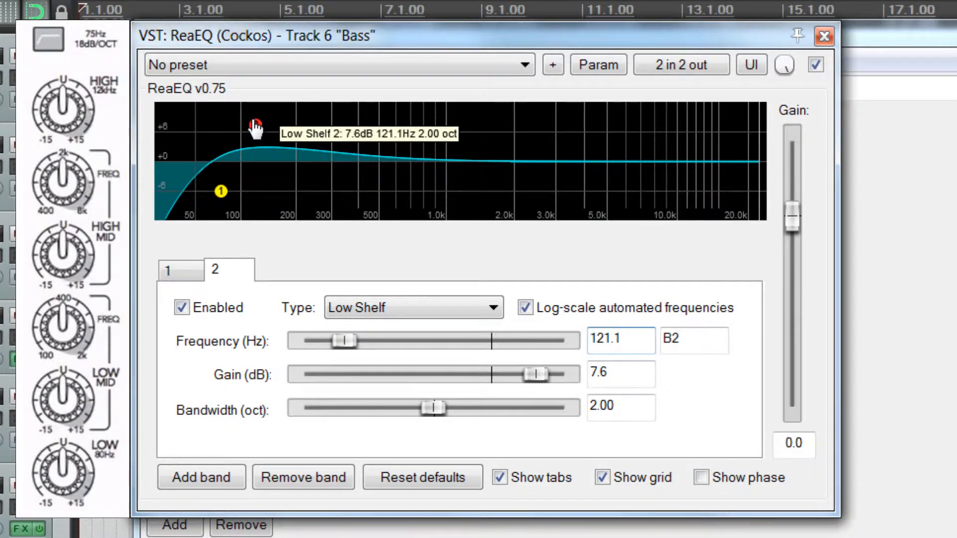
- Reset band 2 to 80 Hz, 0 dB gain and 2.00-octave bandwidth
left_click_drag(534, 374, 495, 374)
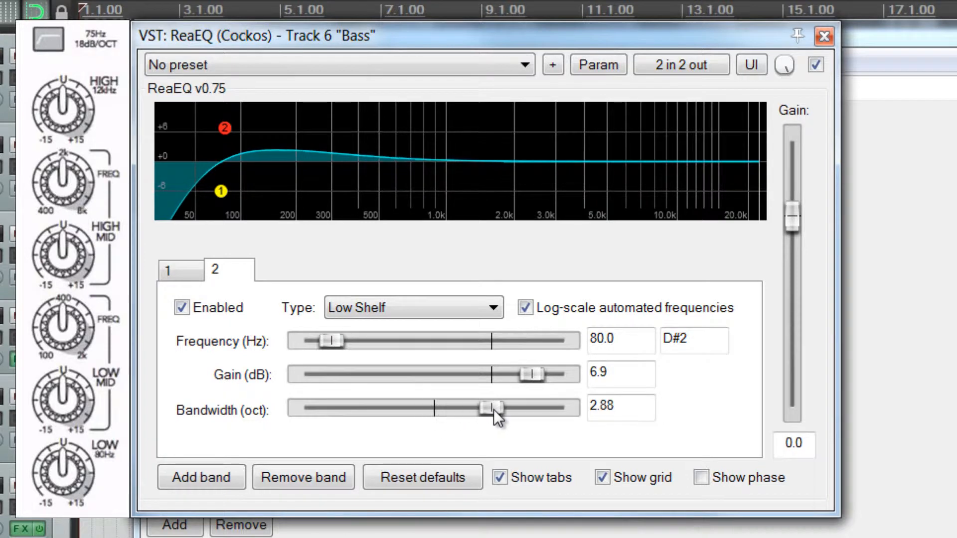
left_click_drag(495, 410, 486, 409)
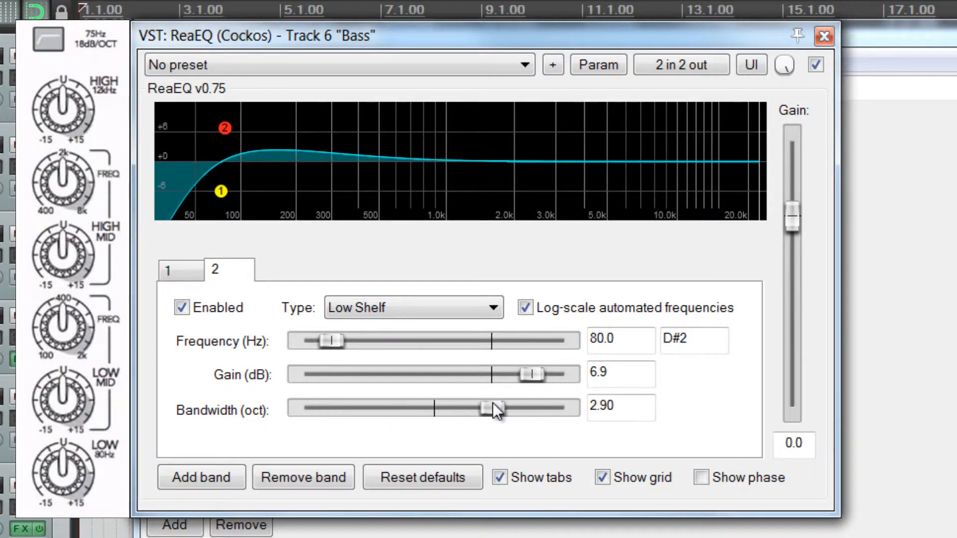
left_click_drag(494, 409, 482, 408)
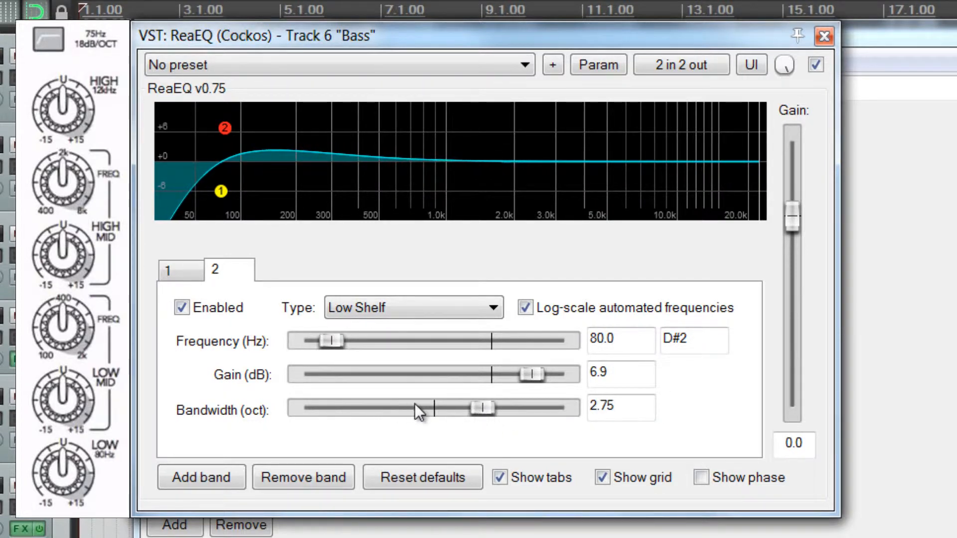
left_click_drag(483, 408, 428, 408)
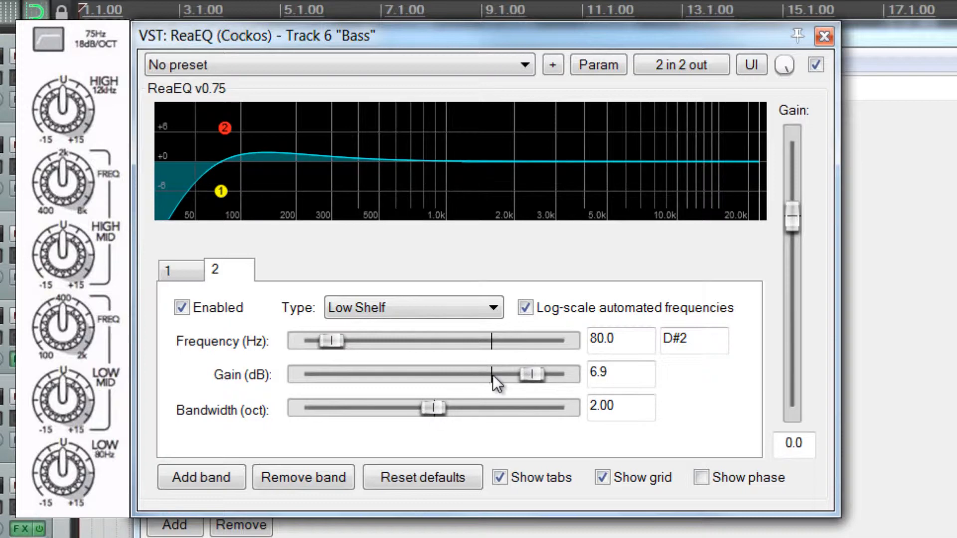
left_click_drag(534, 374, 493, 373)
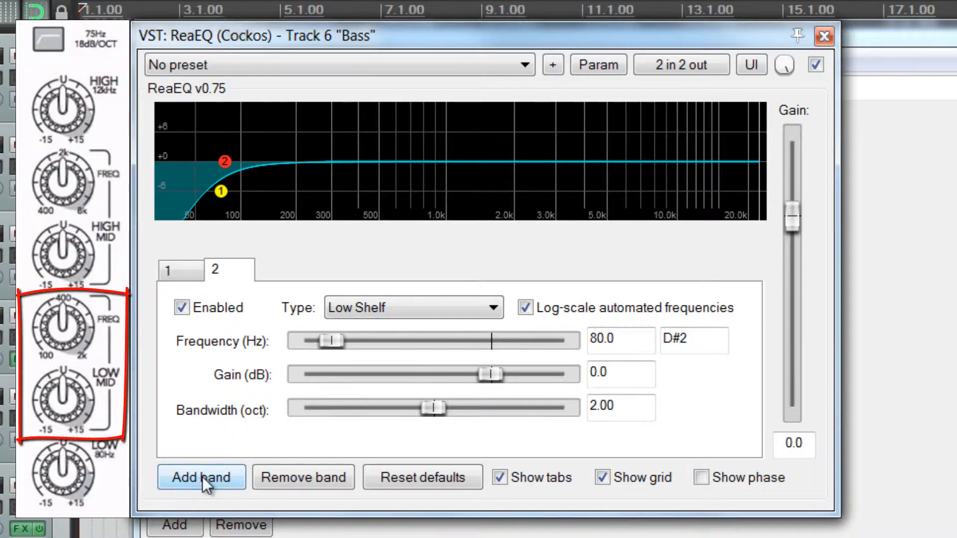
- Add band 3, keeping its type as Band
left_click(200, 477)
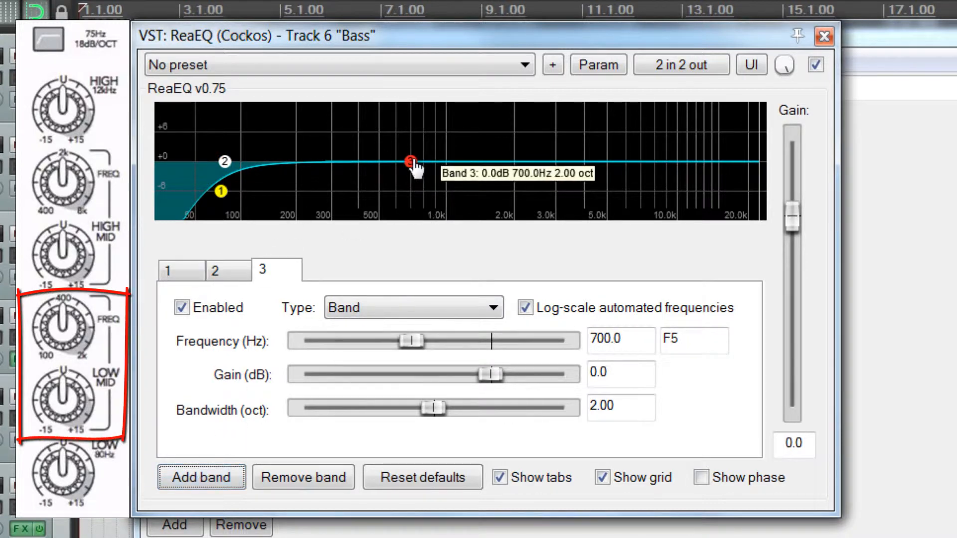
left_click(413, 307)
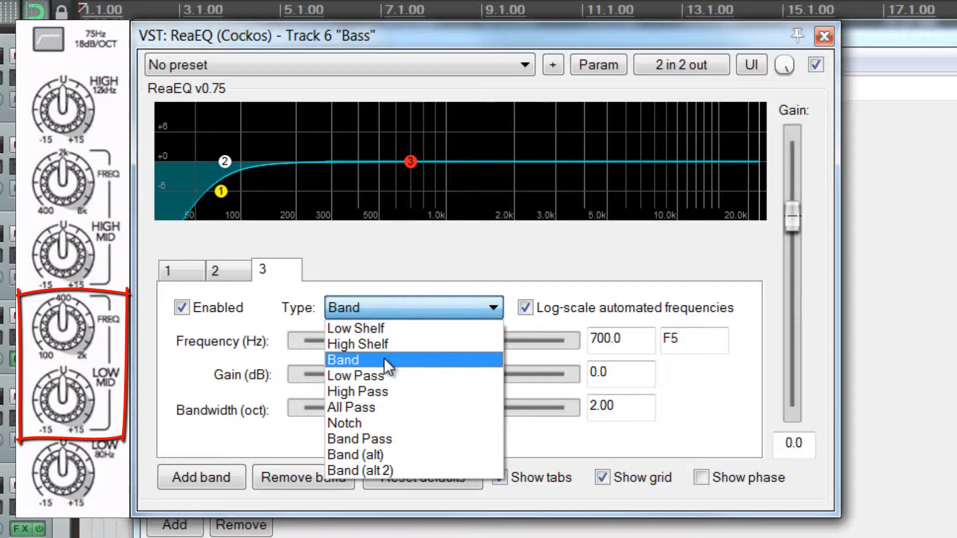
left_click(343, 359)
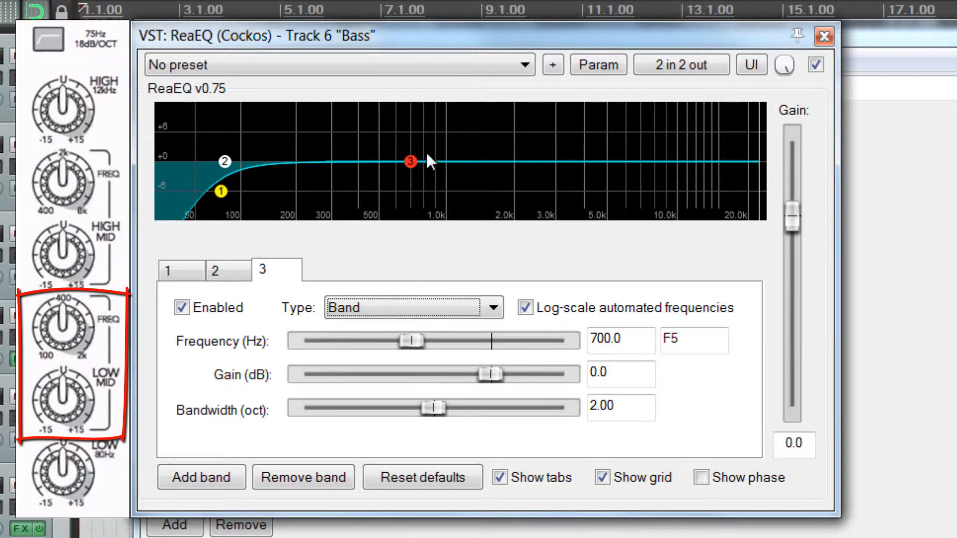
mouse_move(409, 170)
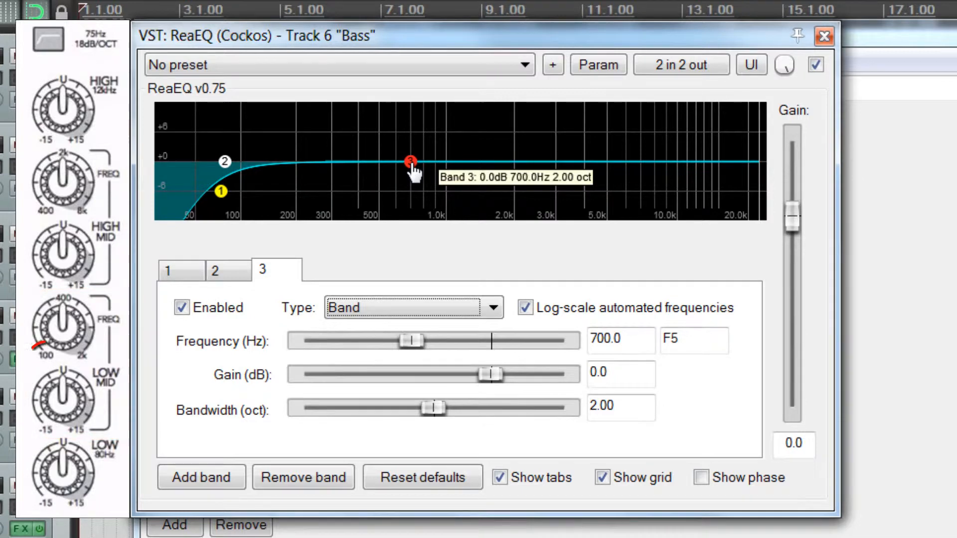
- Sweep band 3 from about 330 Hz to 2 kHz and try a boost around 575 Hz
left_click_drag(410, 164, 404, 167)
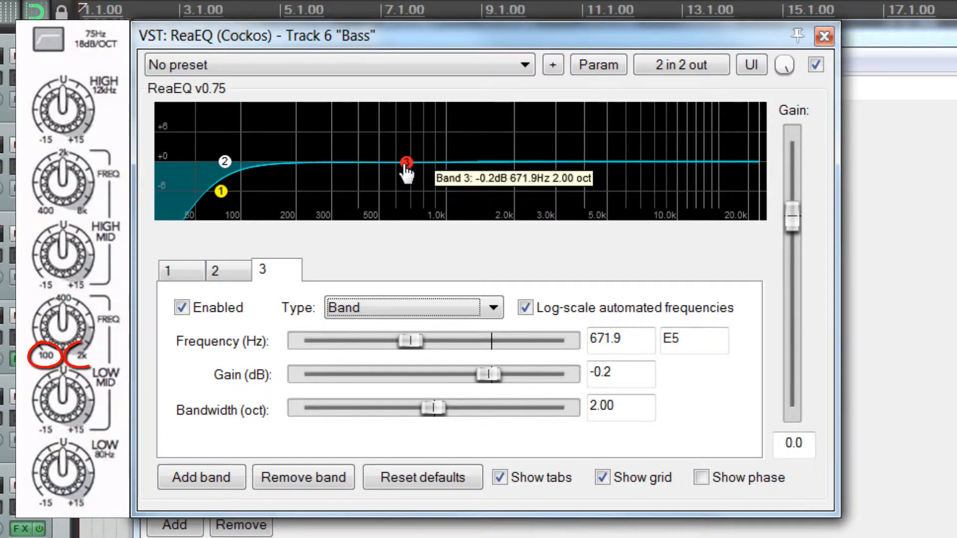
left_click_drag(405, 165, 340, 166)
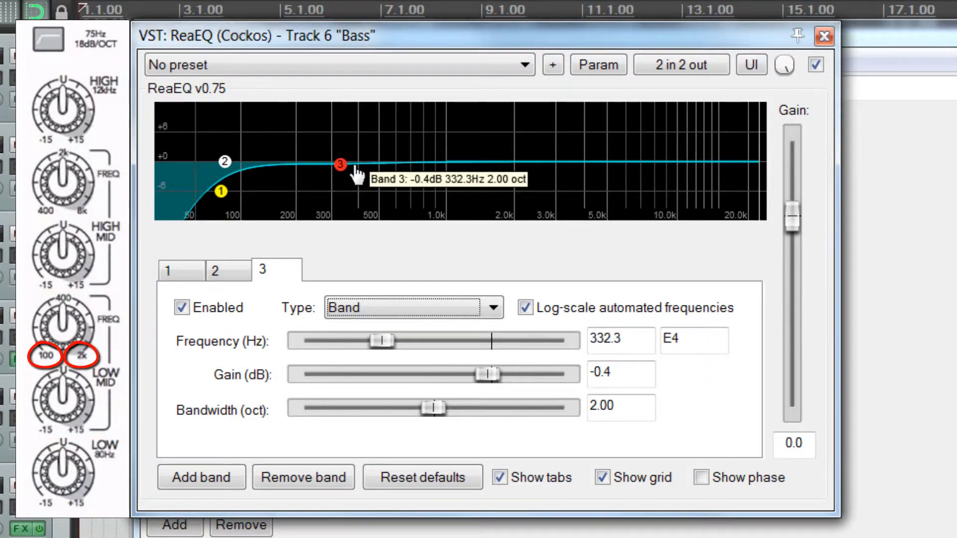
left_click_drag(341, 164, 506, 167)
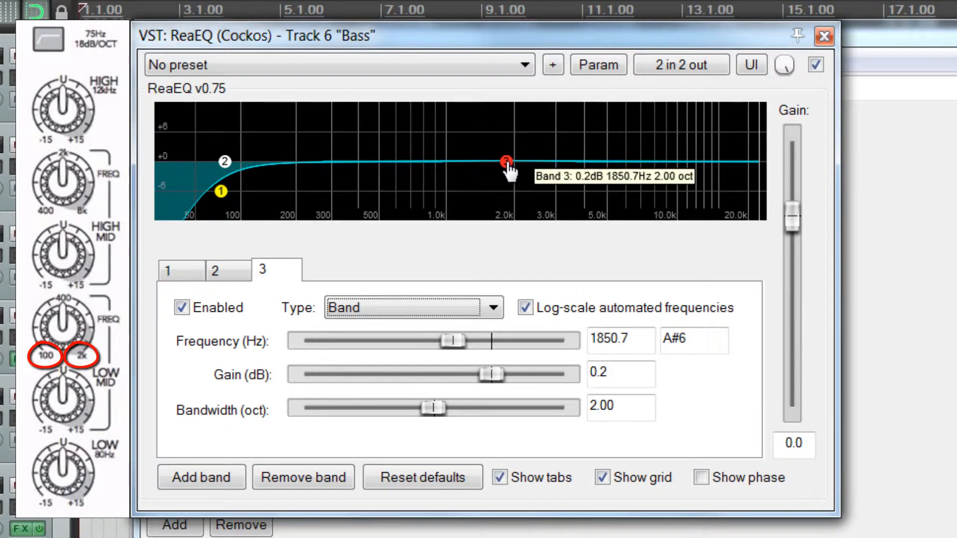
left_click_drag(508, 164, 391, 118)
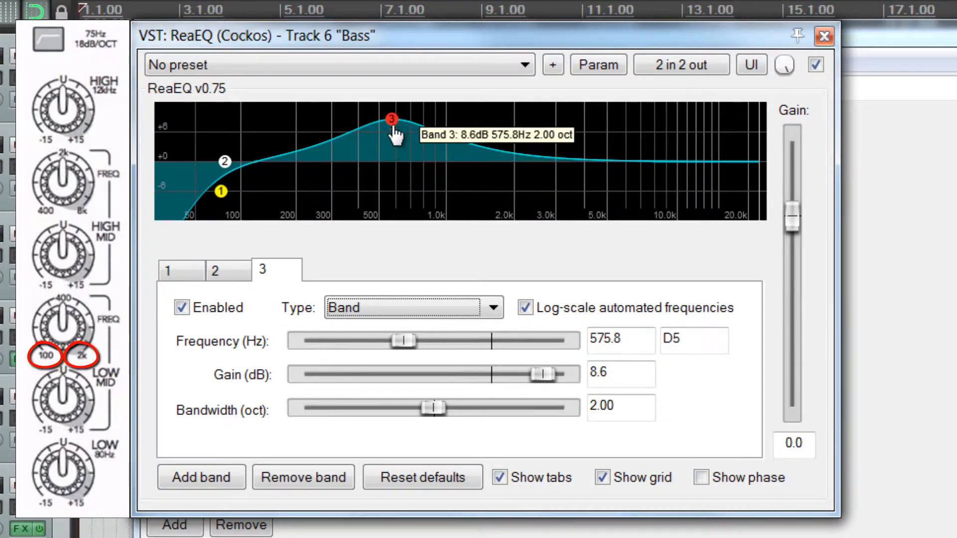
left_click_drag(392, 119, 388, 160)
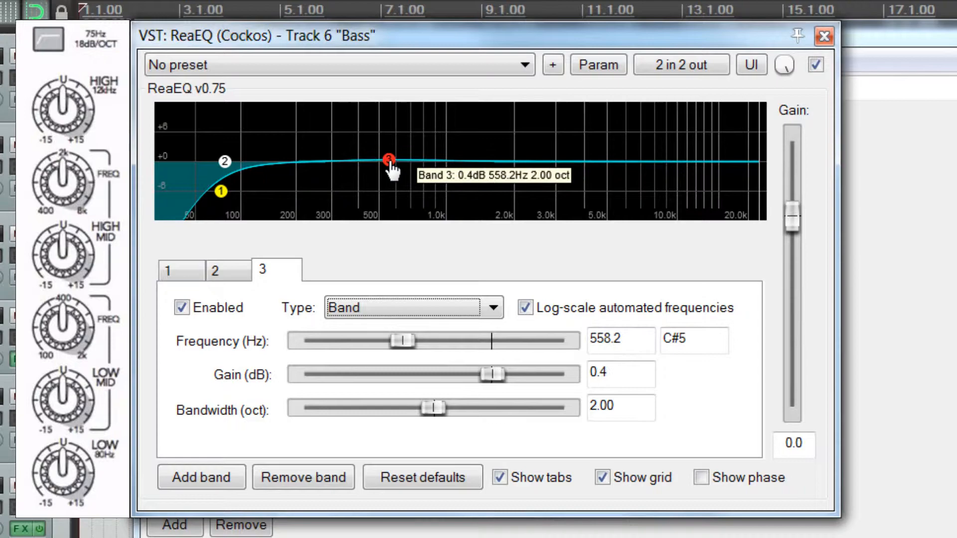
- Audition boost and cut, then leave band 3 flat near 493 Hz and add band 4
right_click(387, 159)
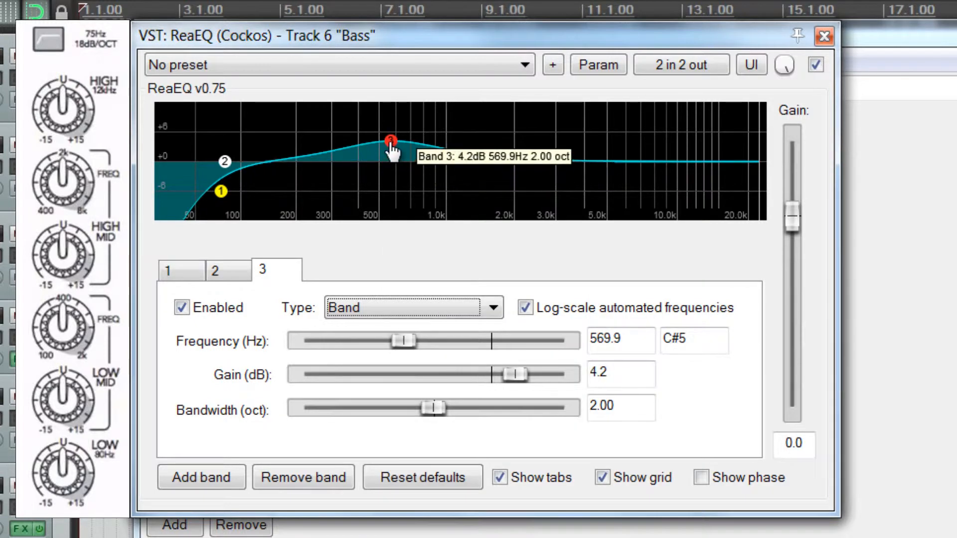
left_click_drag(391, 139, 387, 134)
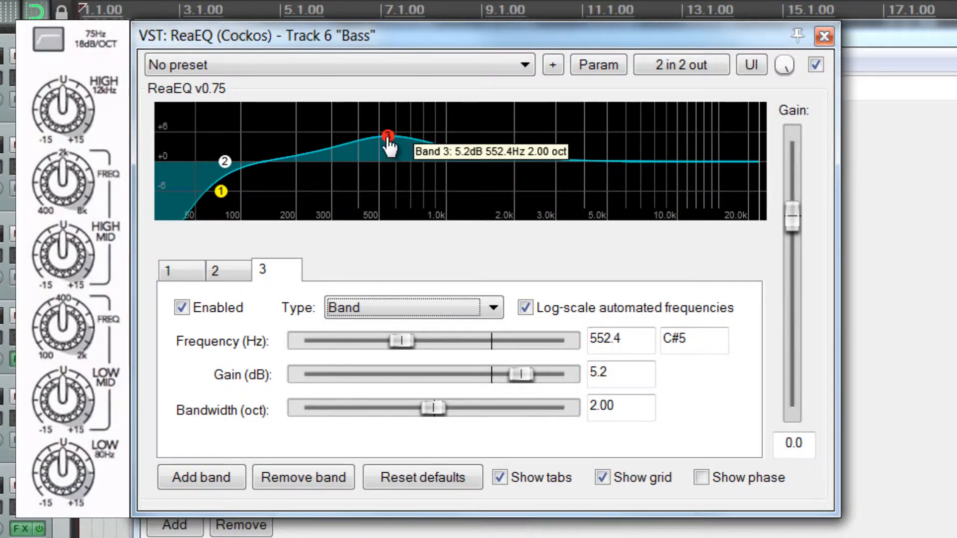
left_click_drag(388, 135, 390, 200)
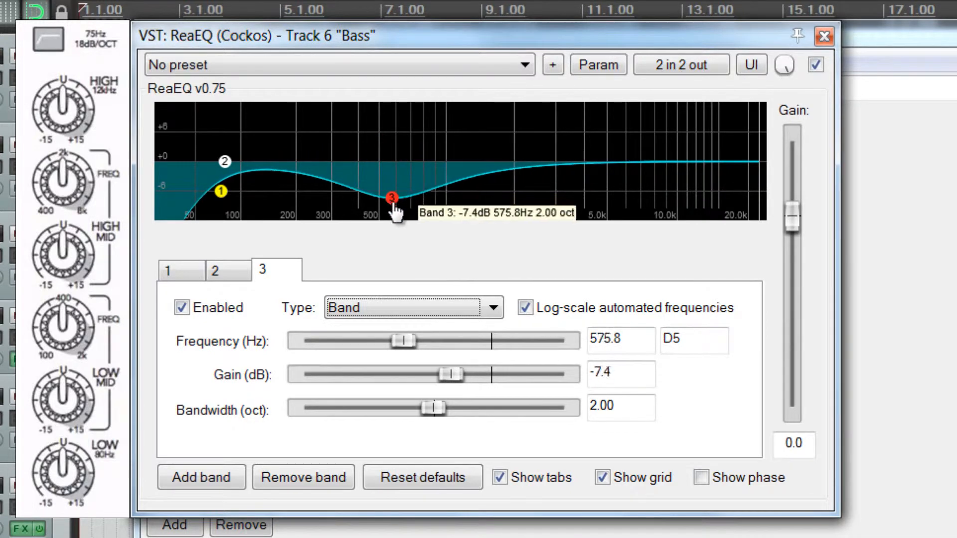
left_click_drag(390, 197, 395, 162)
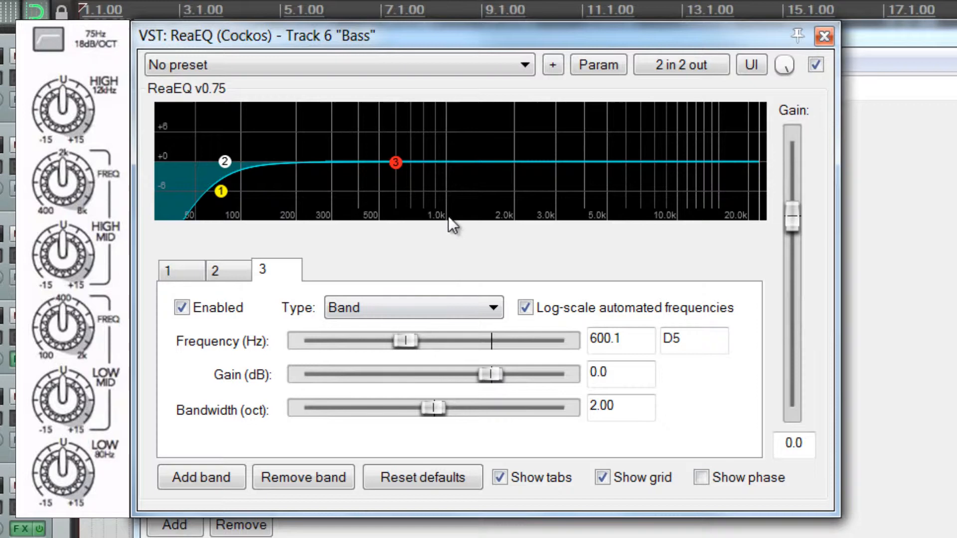
mouse_move(354, 172)
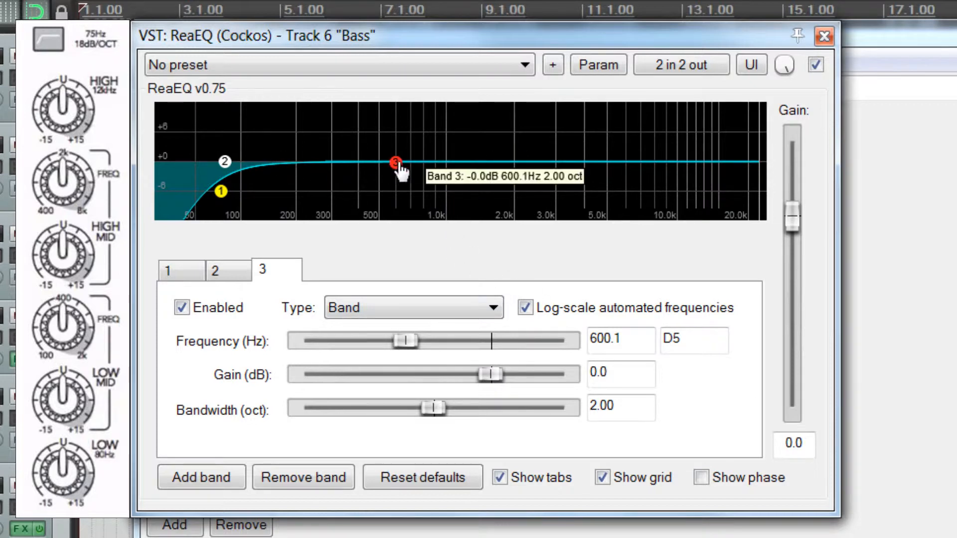
left_click_drag(395, 164, 375, 163)
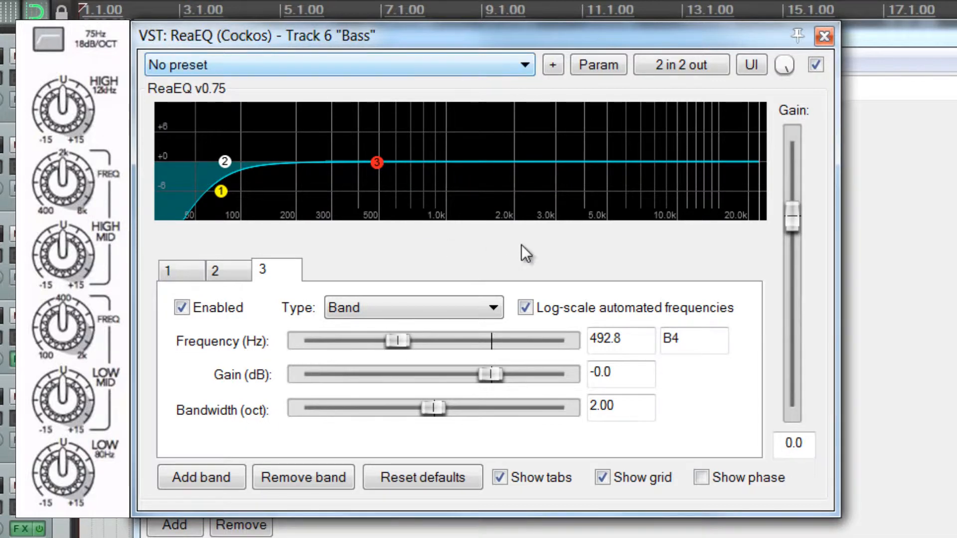
left_click(200, 476)
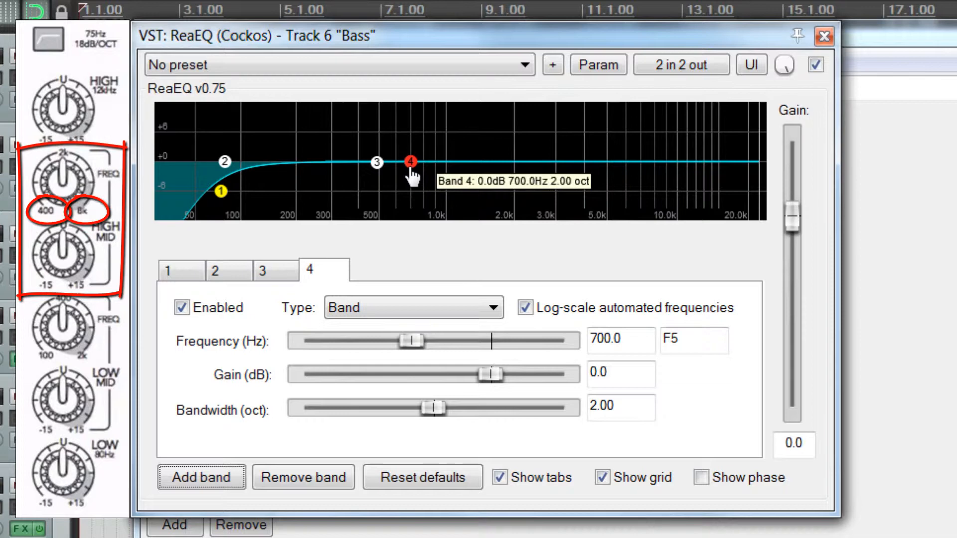
- Sweep band 4 across the spectrum and park it near 2323.3 Hz
left_click_drag(411, 162, 383, 167)
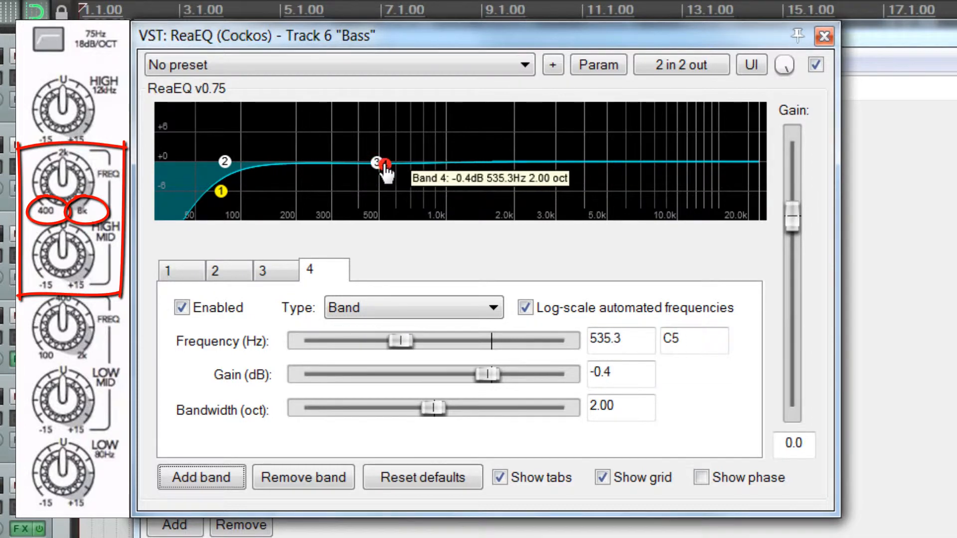
left_click_drag(381, 166, 426, 167)
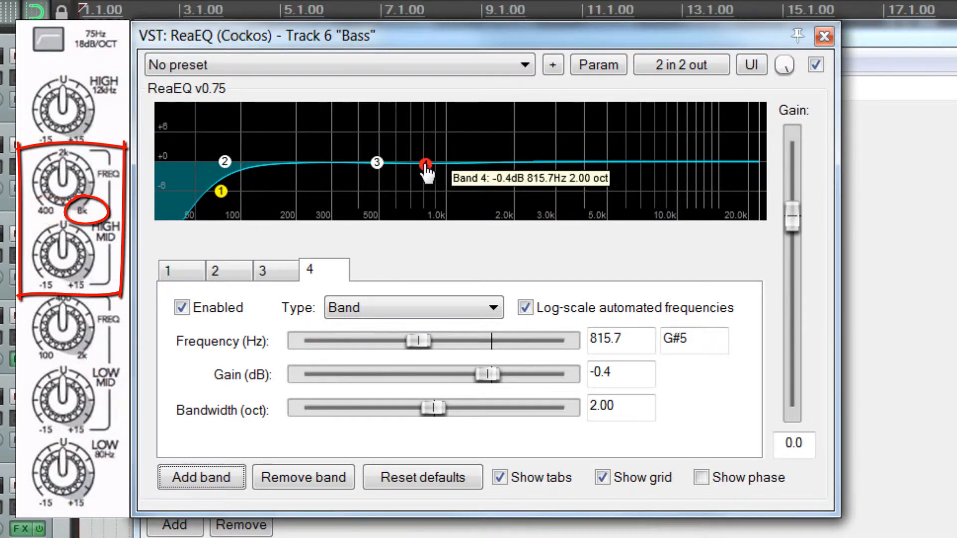
left_click_drag(426, 164, 354, 168)
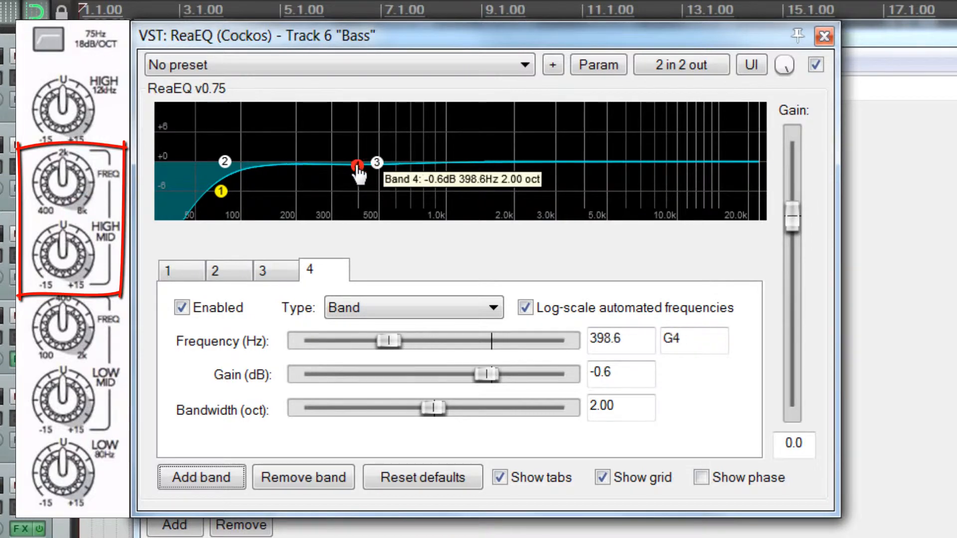
left_click_drag(357, 166, 631, 165)
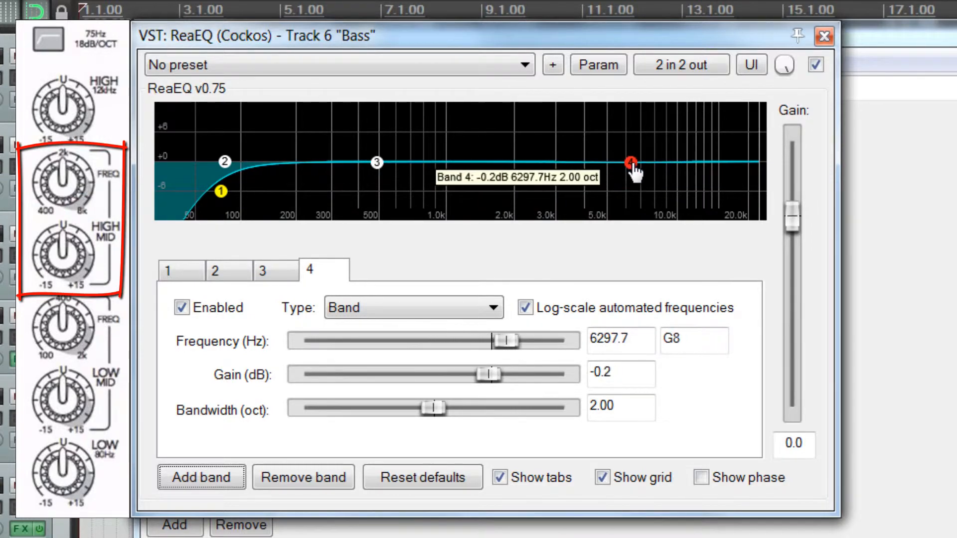
left_click_drag(632, 165, 532, 164)
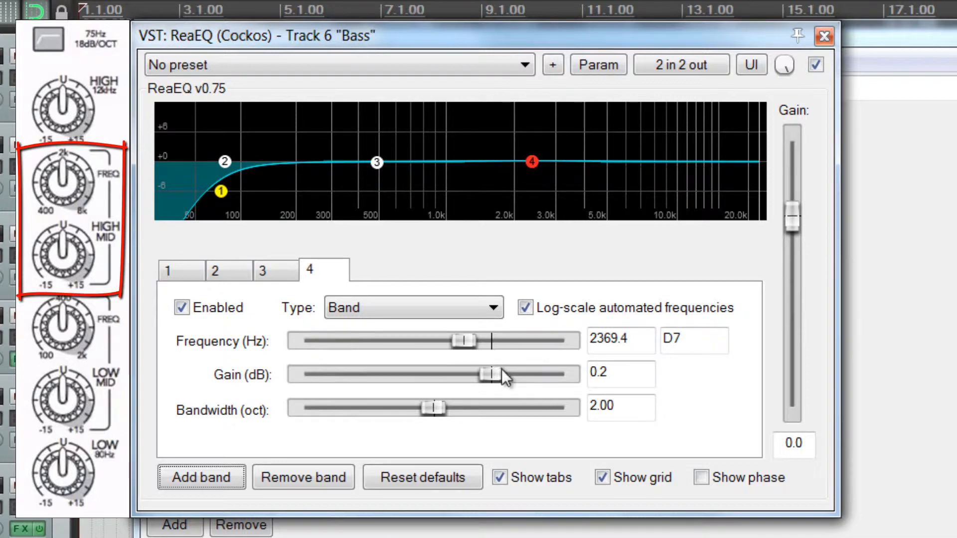
- Try band 4's gain and bandwidth, then return it to 0.0 dB and 2.00 octaves
left_click_drag(488, 374, 495, 374)
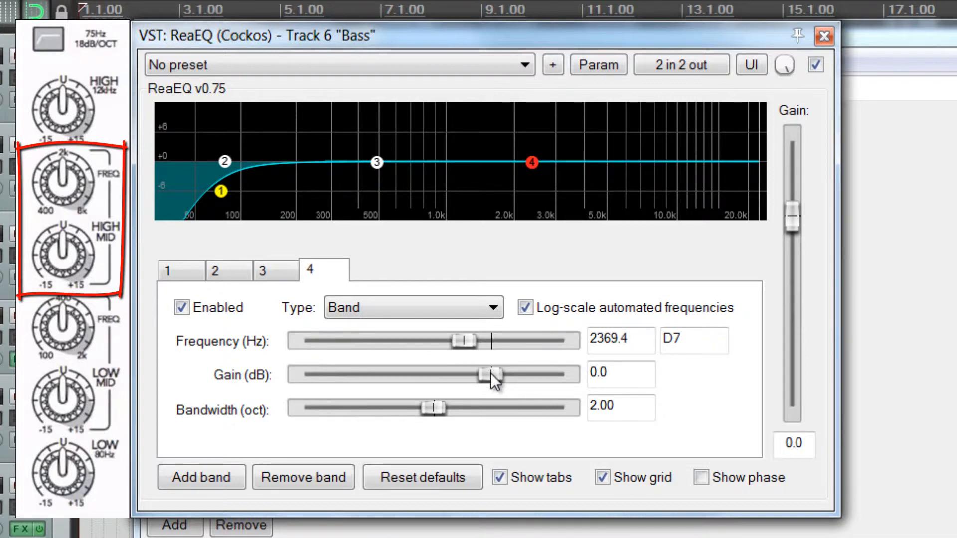
left_click_drag(492, 374, 547, 374)
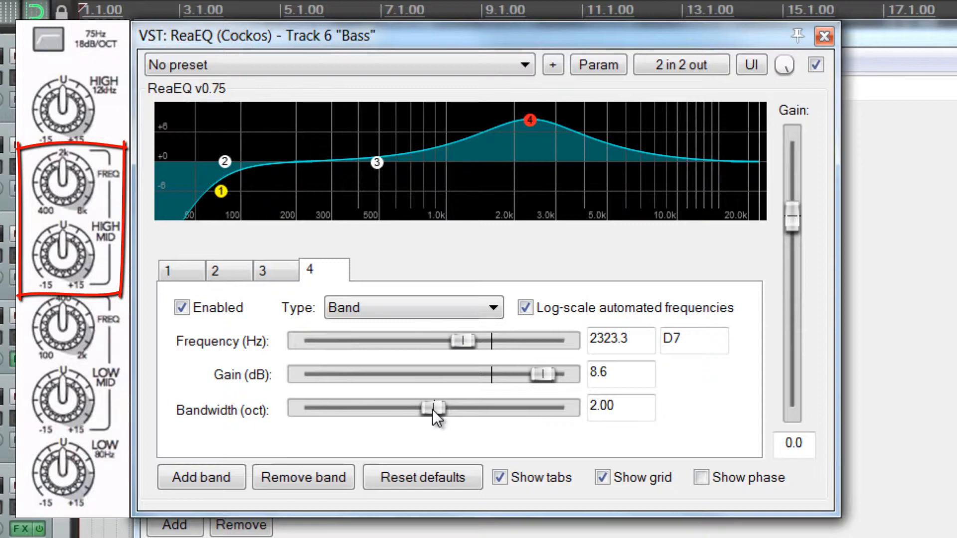
left_click_drag(435, 408, 480, 408)
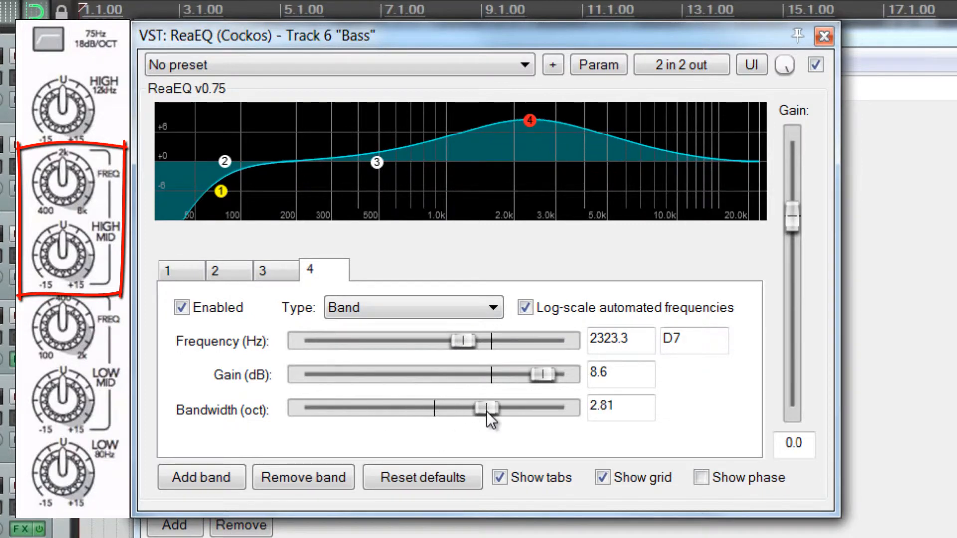
left_click_drag(485, 407, 431, 407)
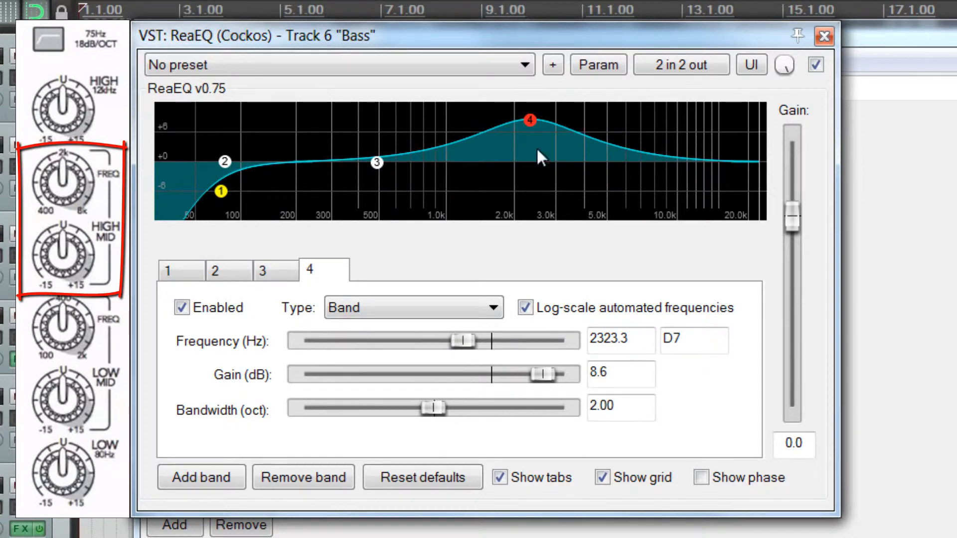
left_click_drag(530, 119, 529, 161)
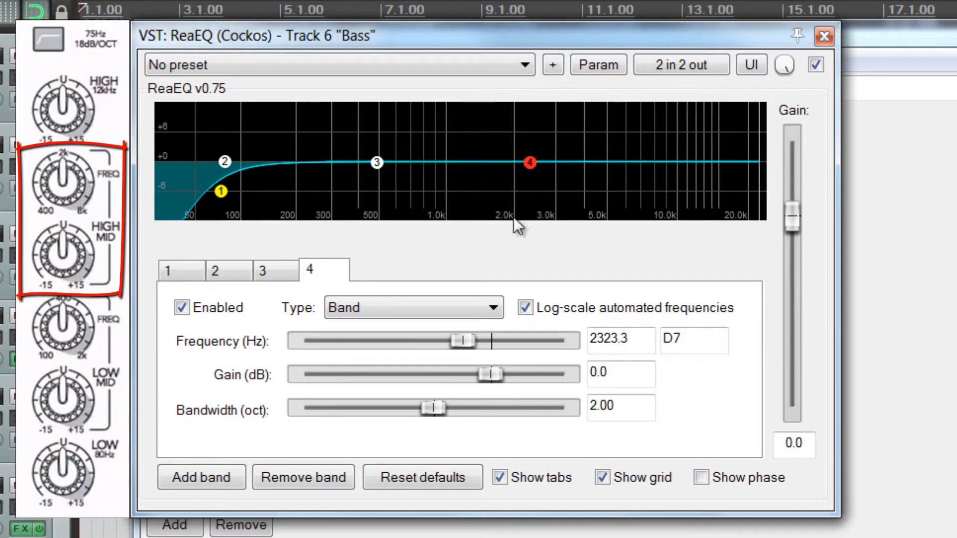
mouse_move(530, 163)
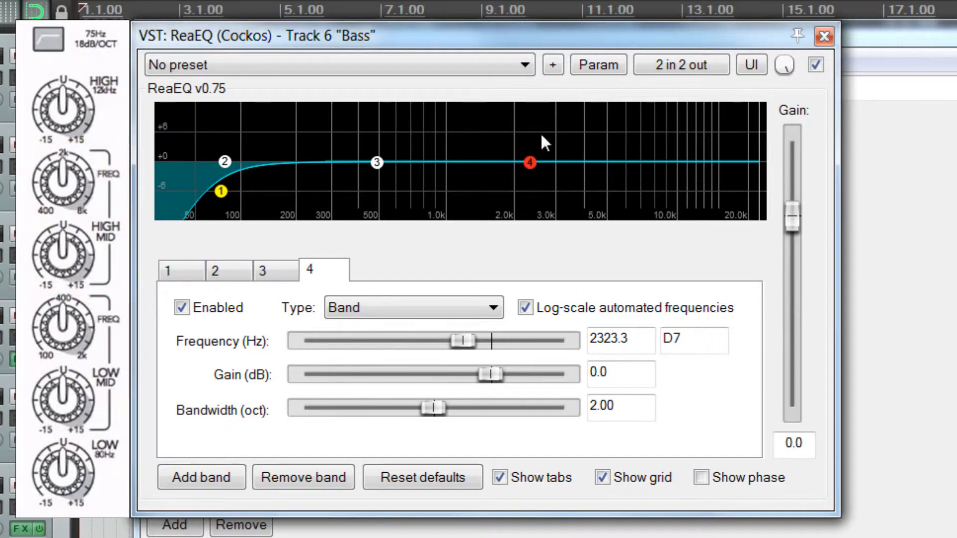
- Add band 5 and move it up into the high frequencies
left_click(200, 477)
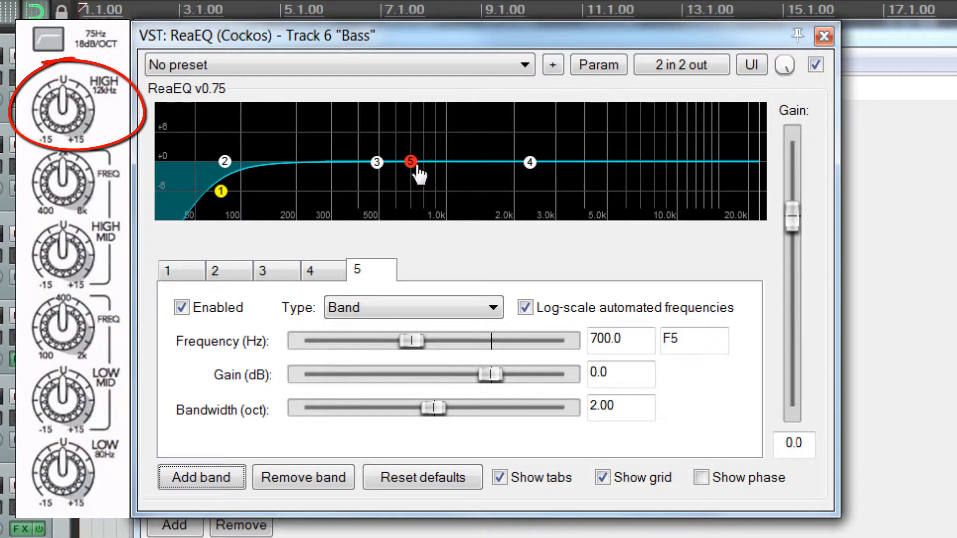
left_click_drag(410, 162, 618, 150)
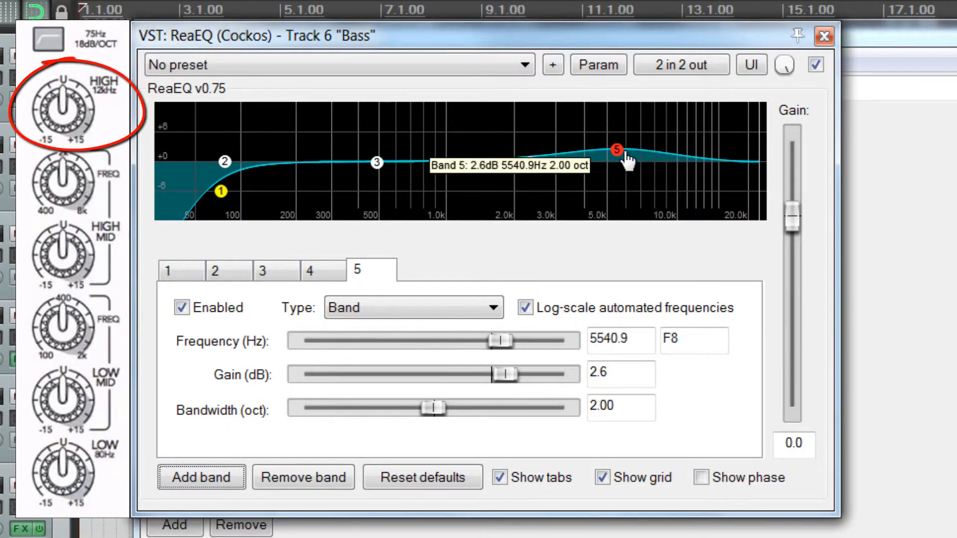
left_click_drag(614, 150, 646, 160)
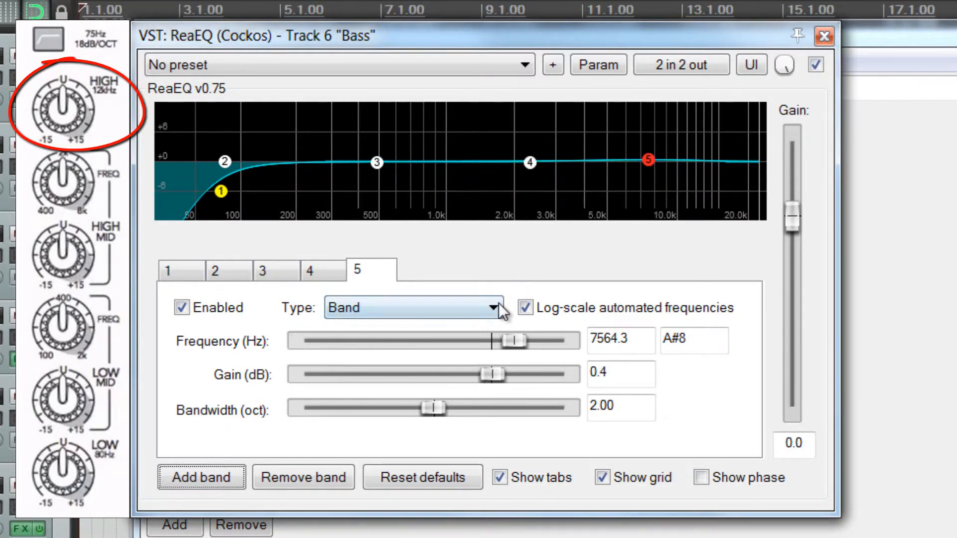
- Make band 5 a High Shelf around 12474.7 Hz cutting about 2.4 dB
left_click(413, 307)
type("12000")
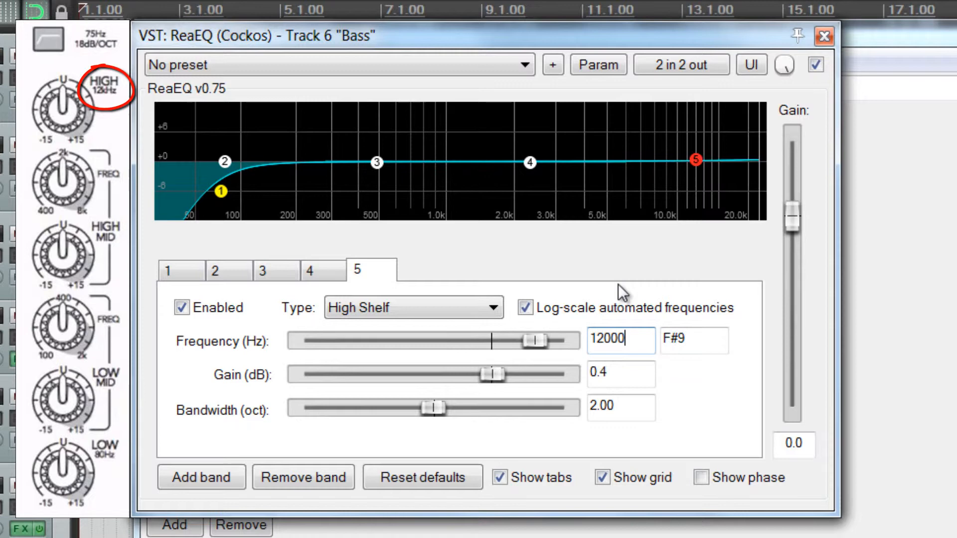
mouse_move(744, 122)
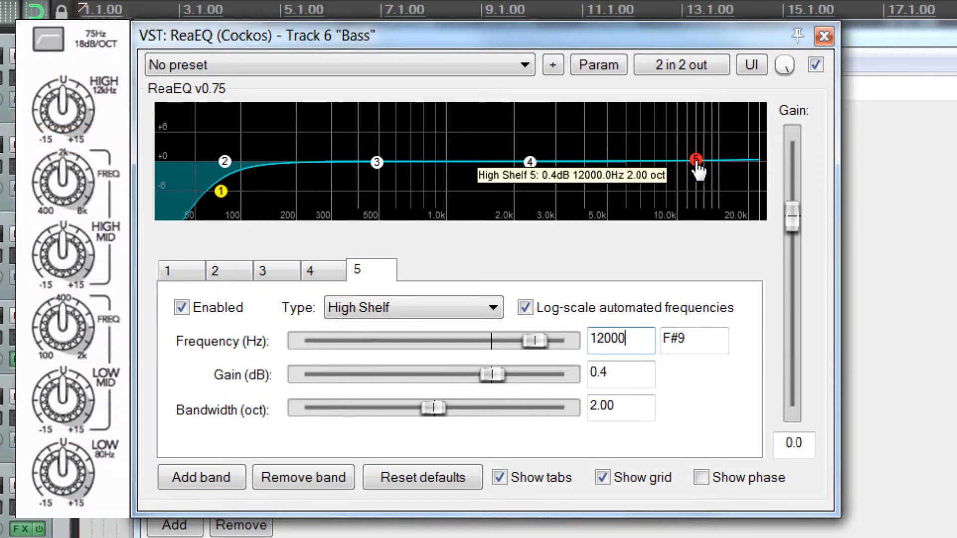
left_click_drag(698, 165, 701, 188)
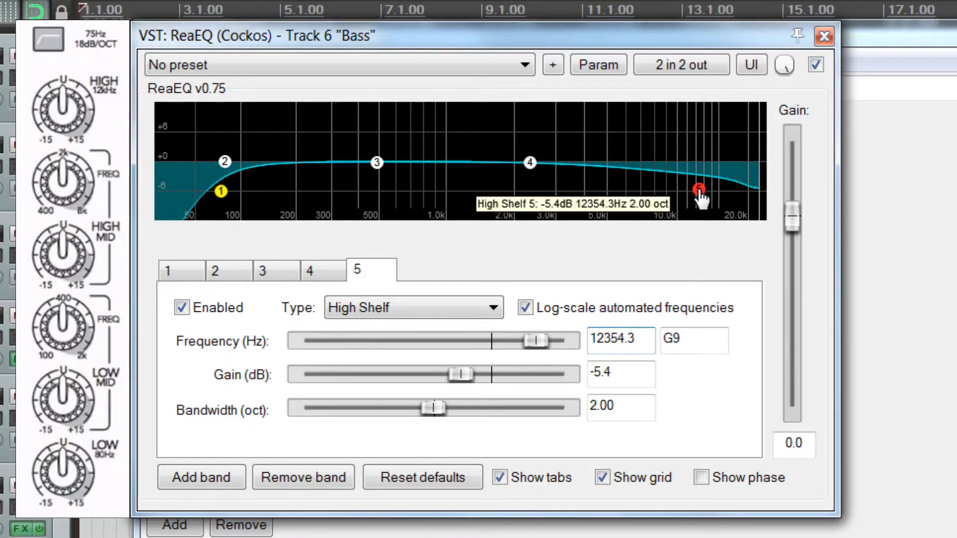
left_click_drag(699, 188, 701, 172)
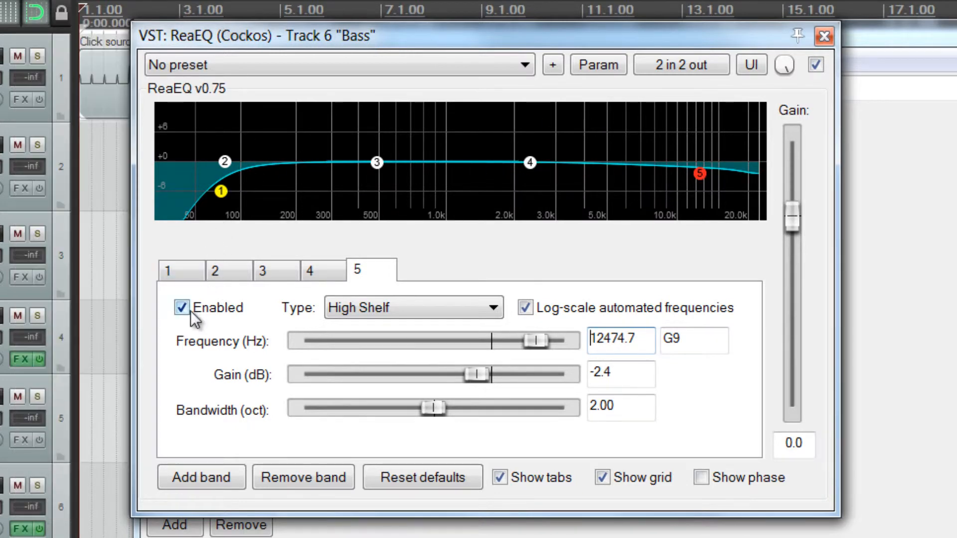
left_click(169, 270)
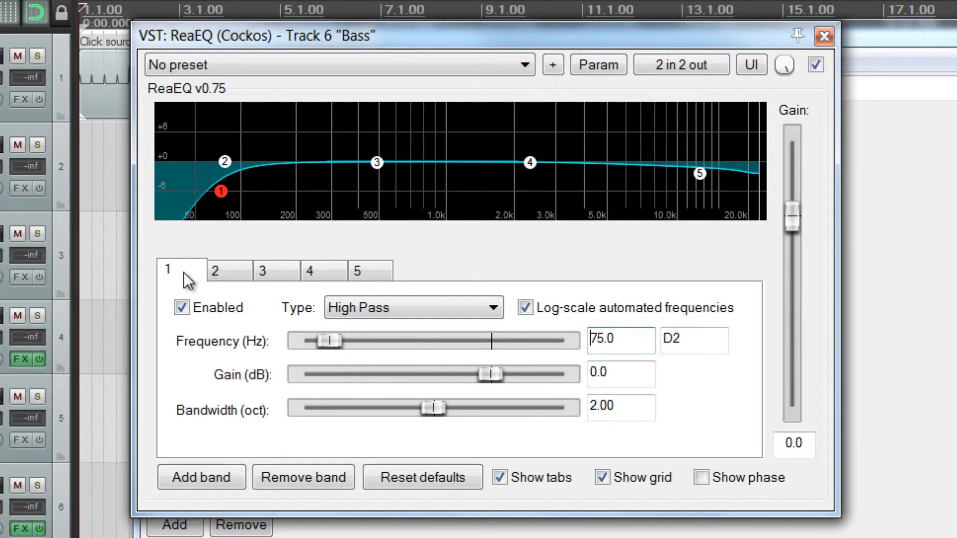
left_click(358, 270)
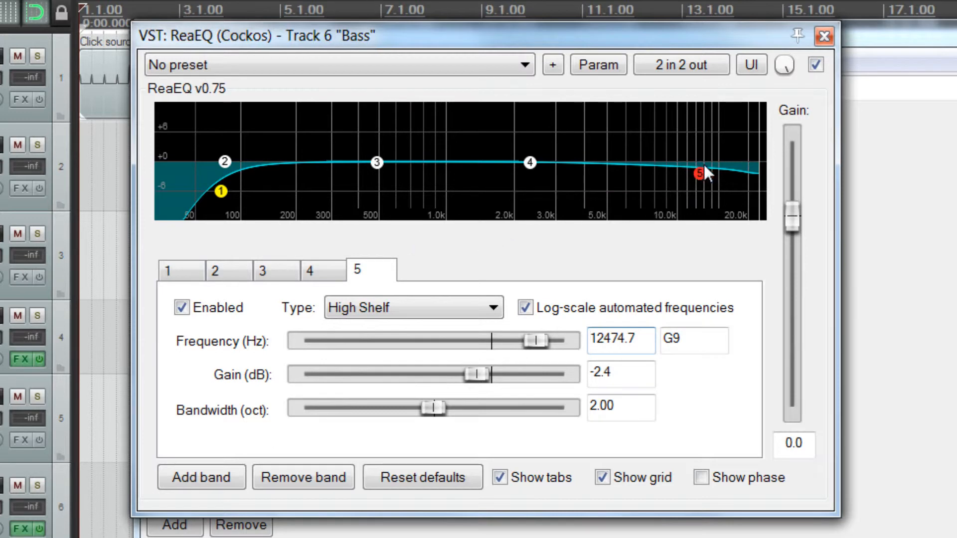
left_click(180, 308)
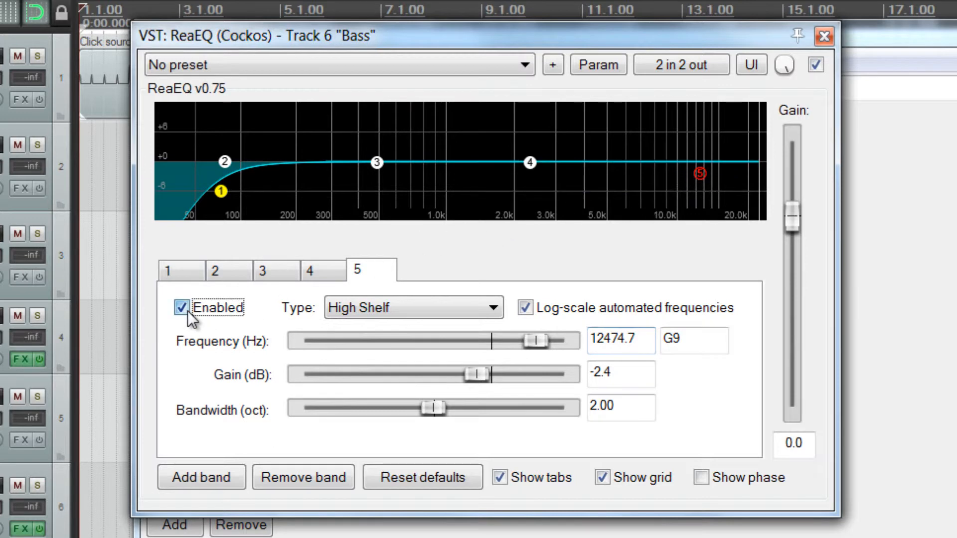
left_click(181, 307)
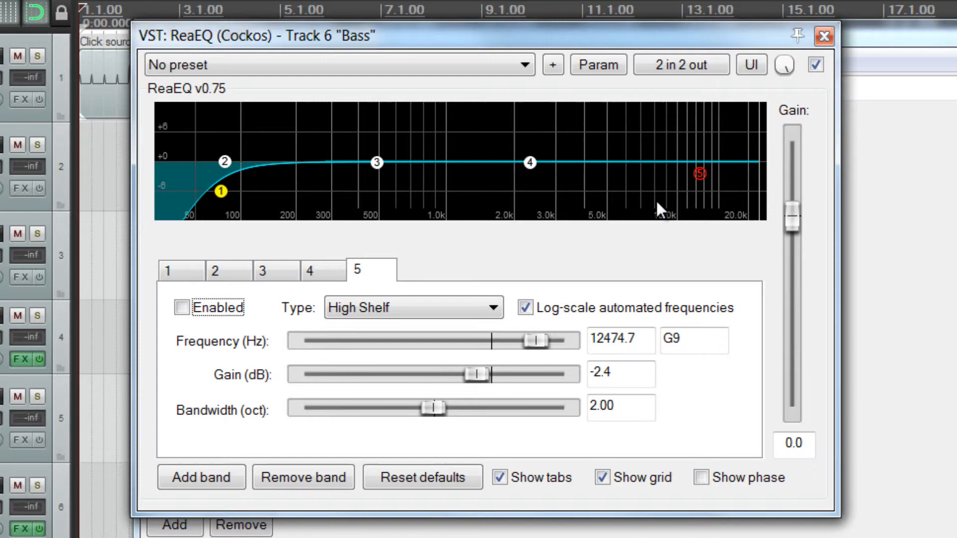
left_click(181, 307)
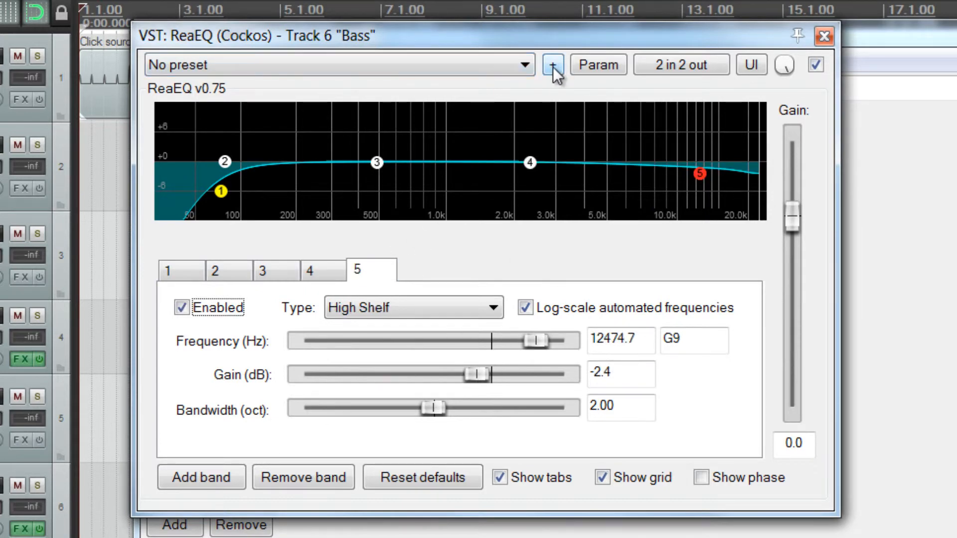
- Save the ReaEQ settings as user preset DW-MixingBoard
left_click(553, 65)
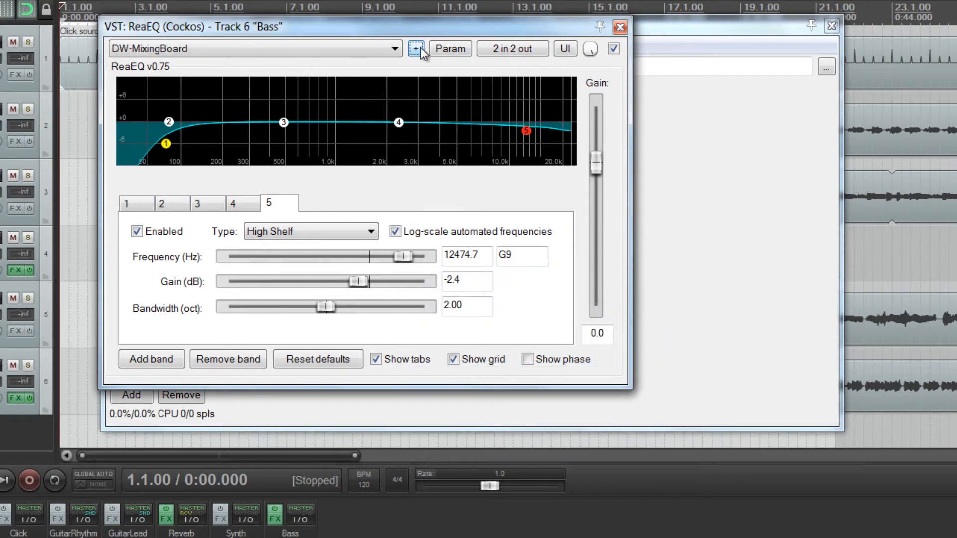
left_click(415, 48)
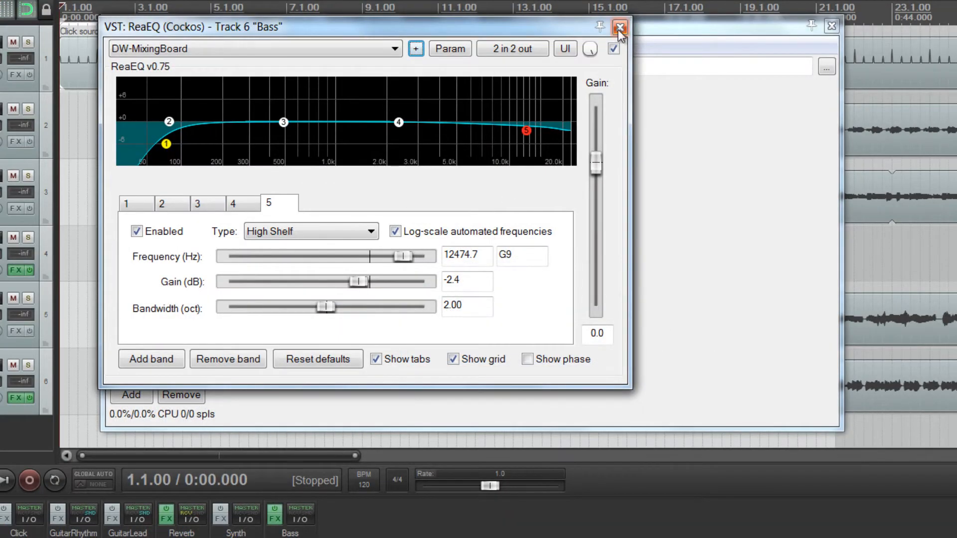
mouse_move(618, 29)
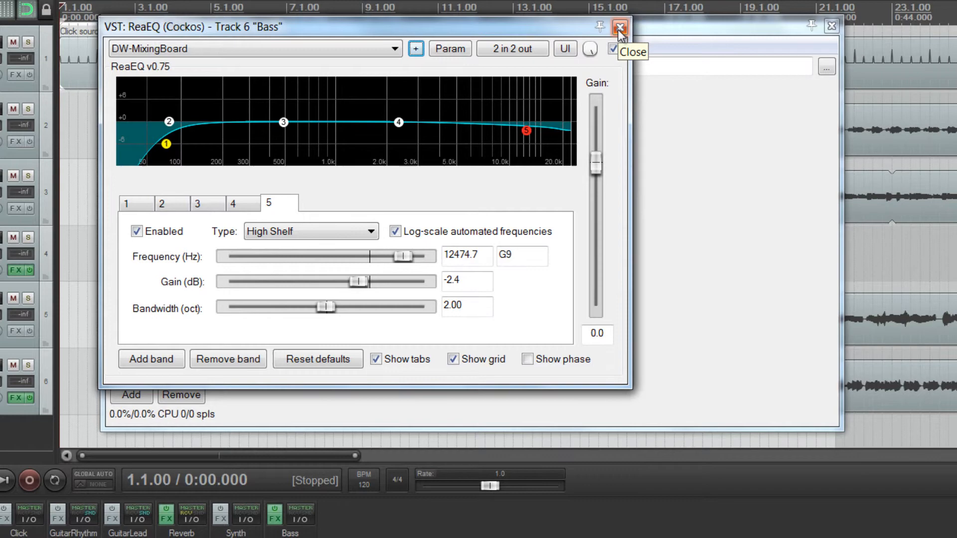